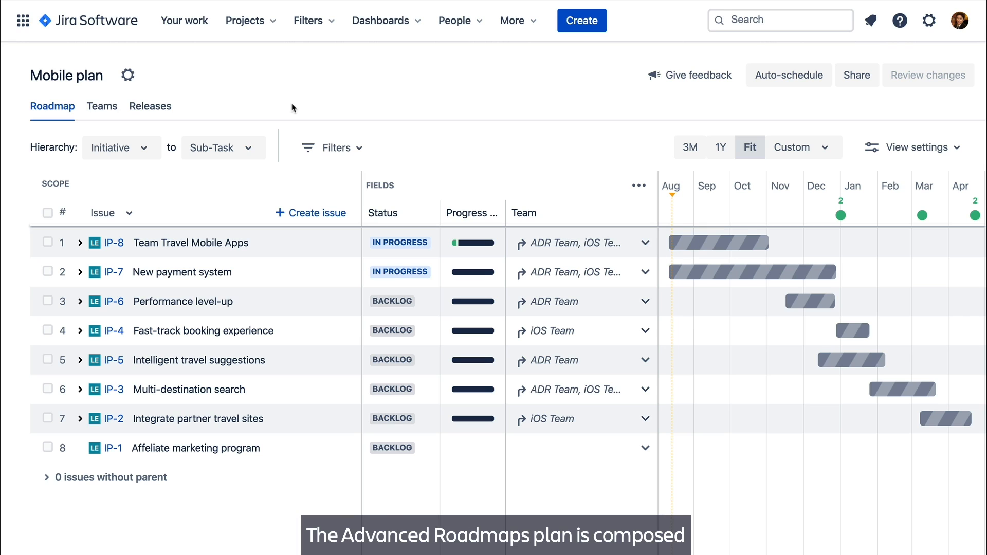
mouse_move(191, 132)
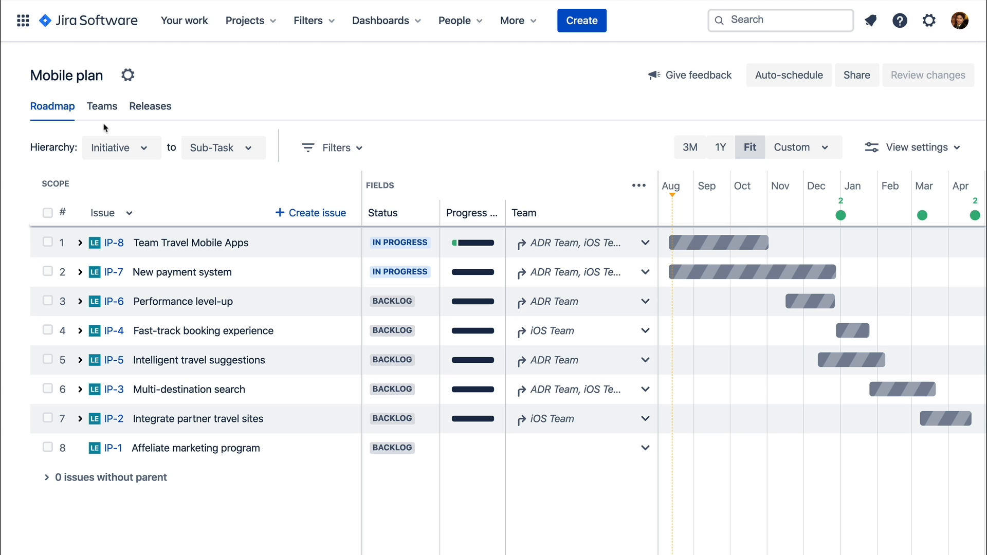
- Review ADR Team's settings in the team editor and cancel without changes
click(101, 106)
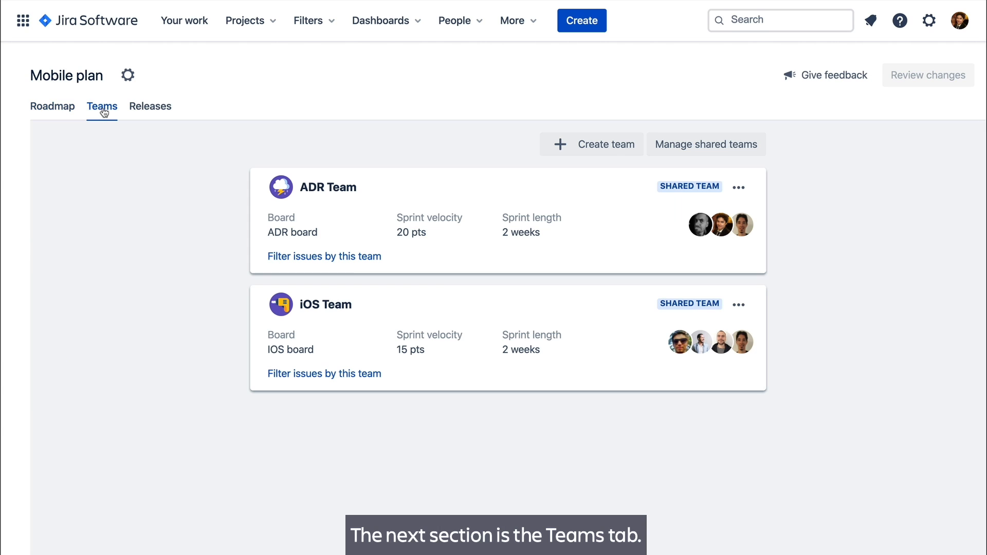
mouse_move(649, 181)
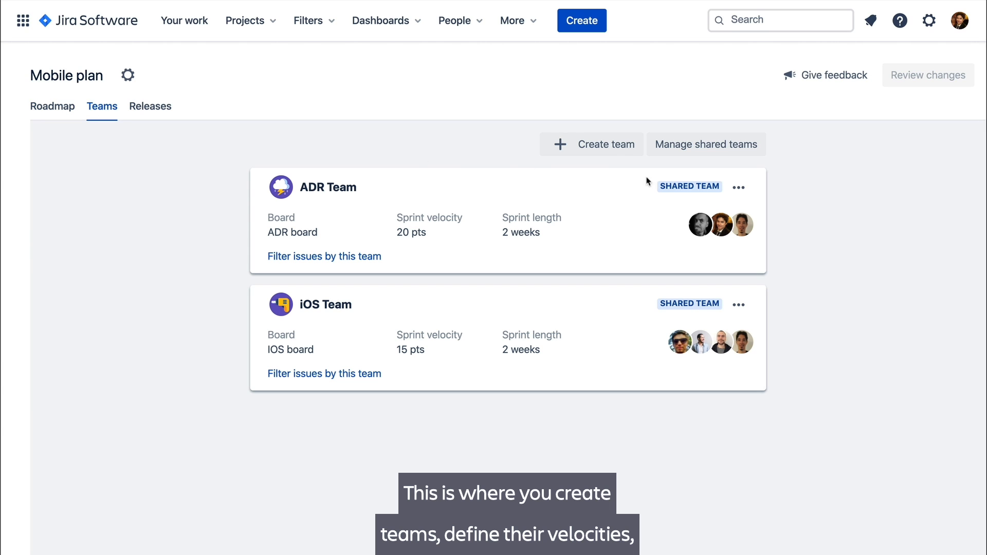
click(738, 186)
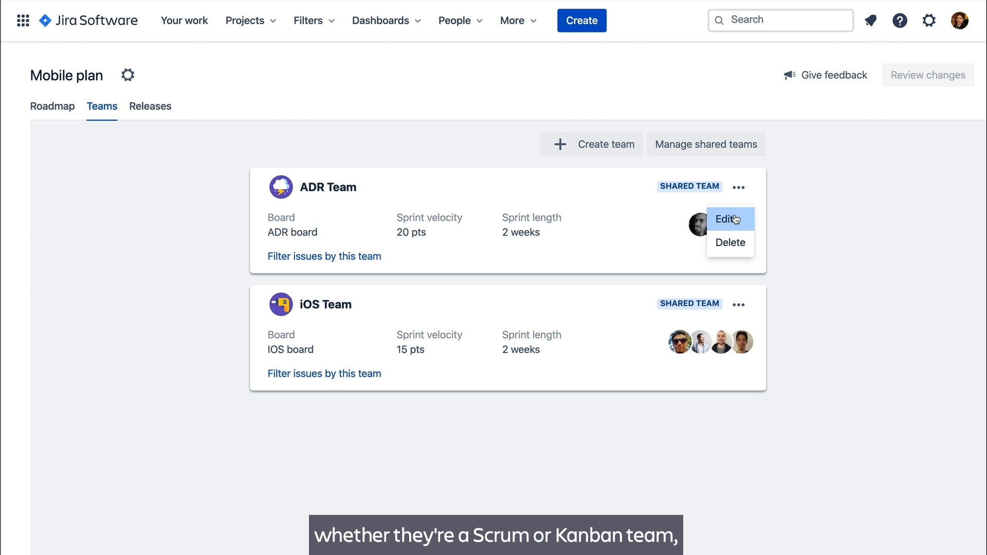
click(727, 219)
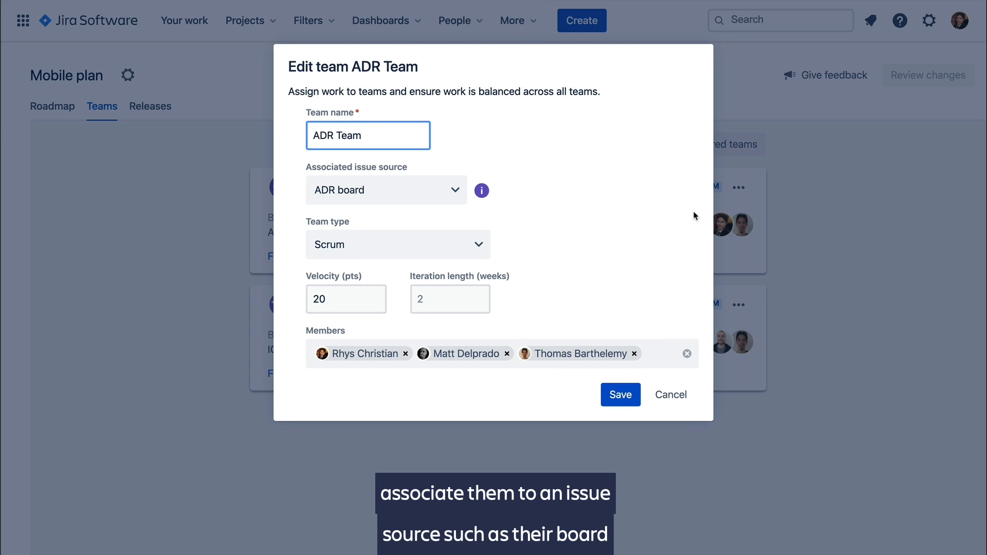
mouse_move(639, 354)
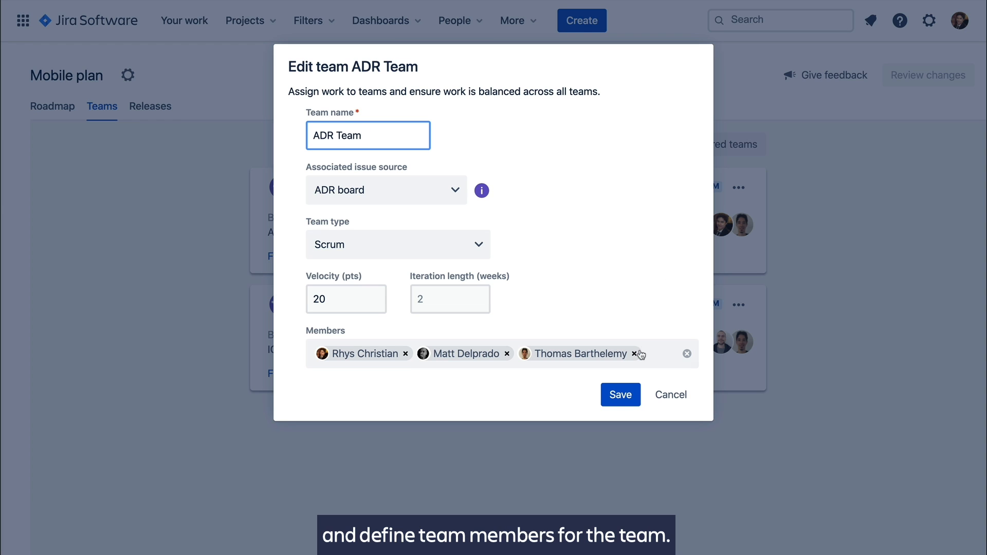
click(620, 395)
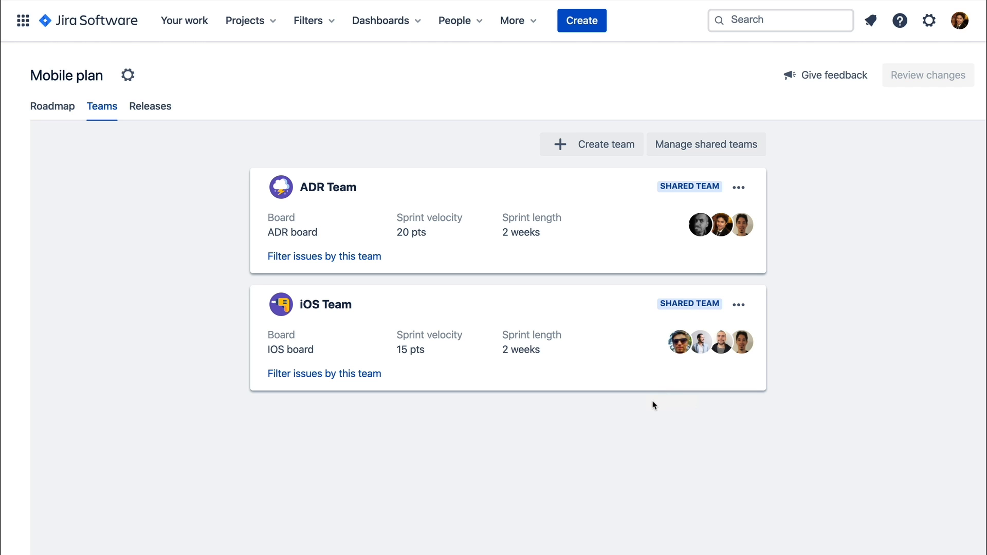
mouse_move(150, 106)
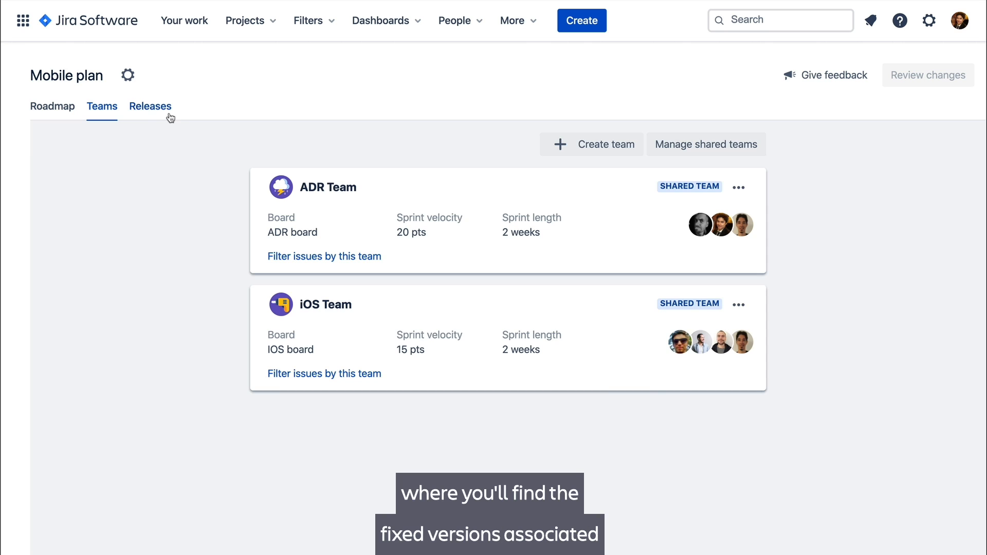
- Browse the Releases list, including Mobile 1.0 and the Android app releases, then return to the top
click(150, 106)
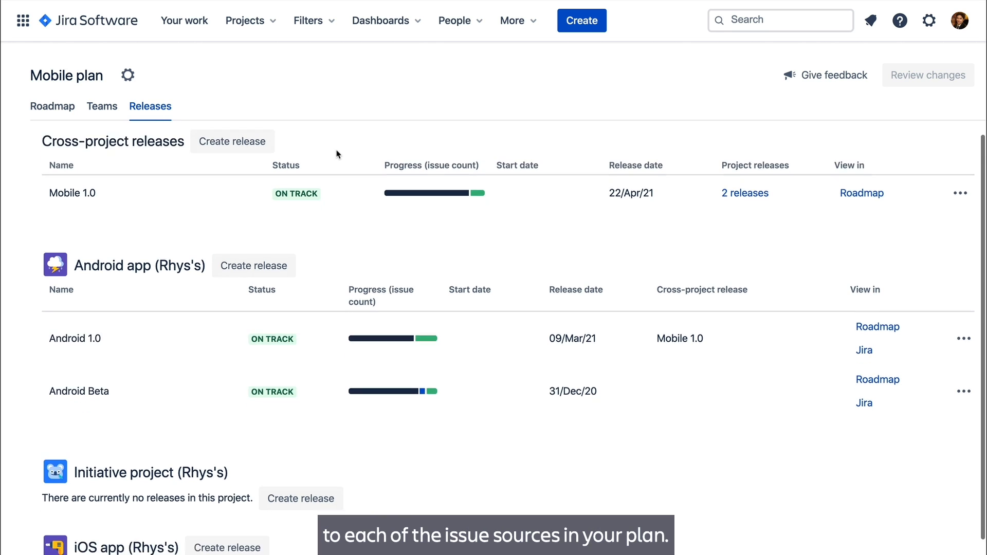
scroll(down, 3)
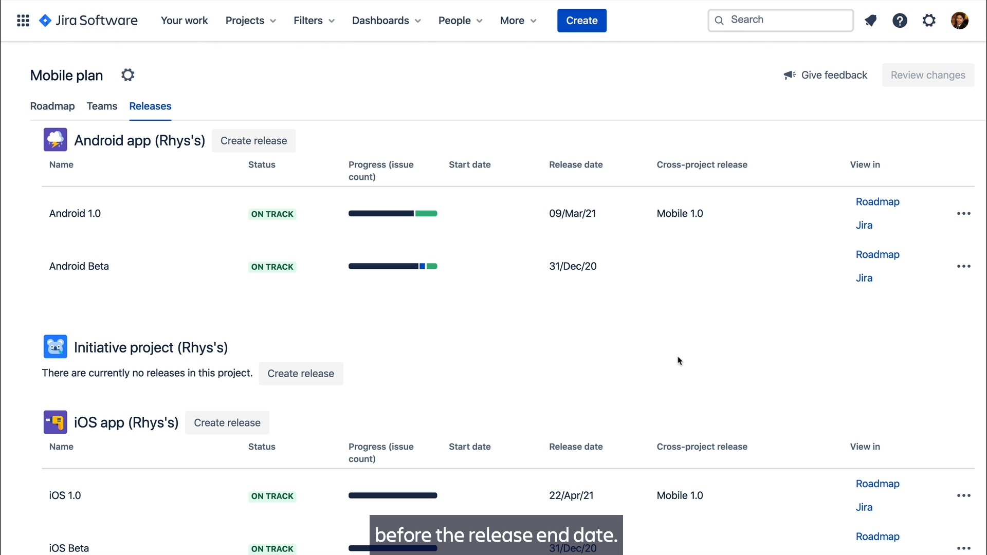
scroll(up, 3)
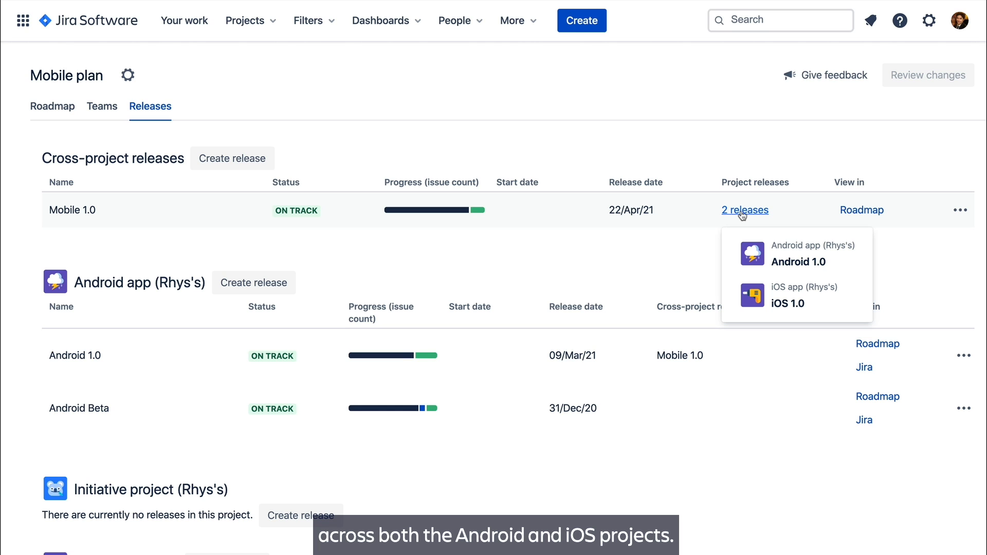
mouse_move(520, 130)
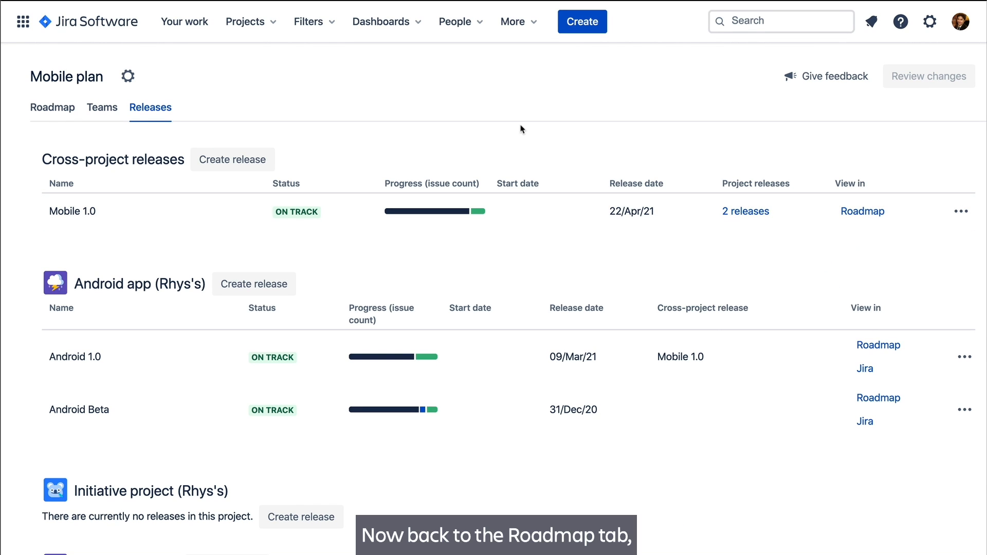
- Expand Team Travel Mobile Apps through App Basics - Android down to ADR-13's sub-tasks on the roadmap
click(53, 107)
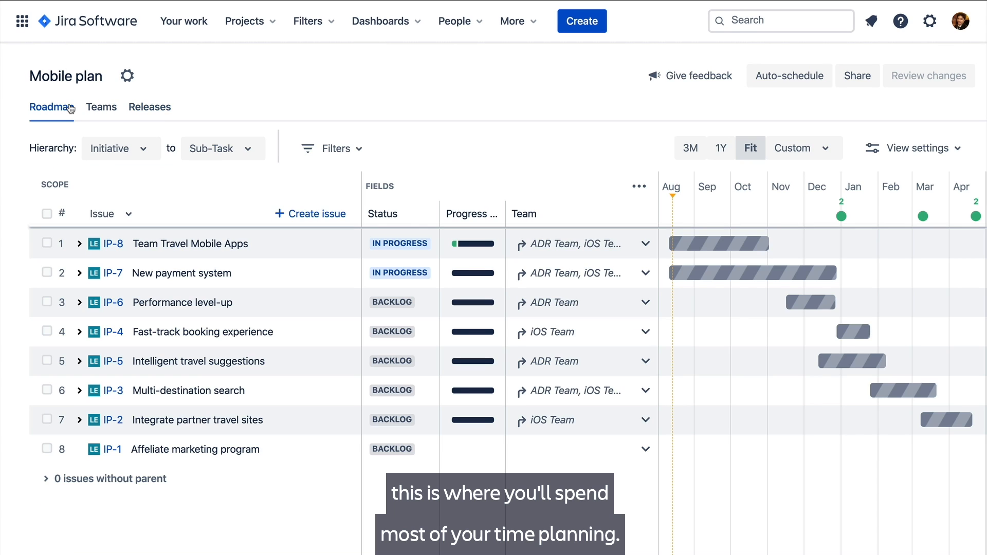
click(79, 243)
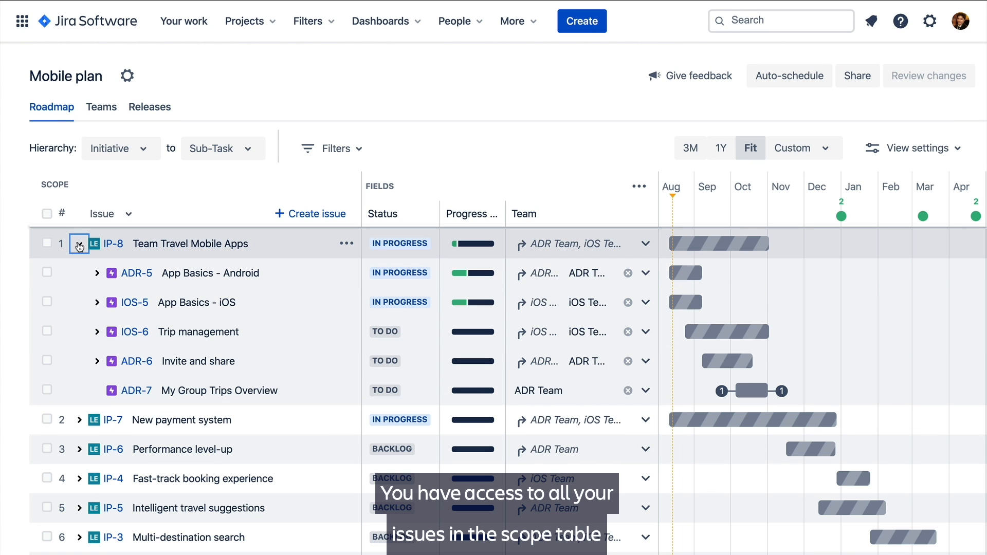
click(97, 273)
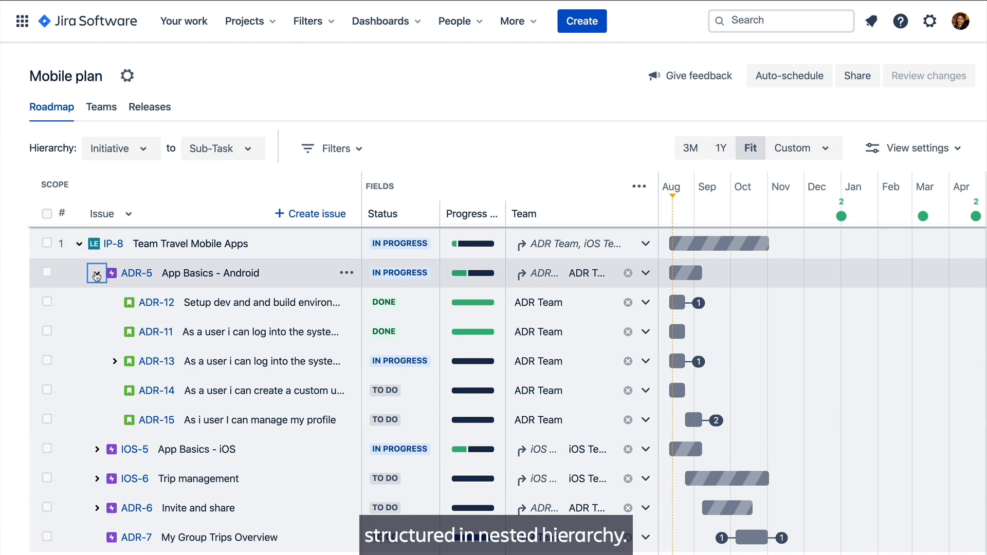
click(114, 361)
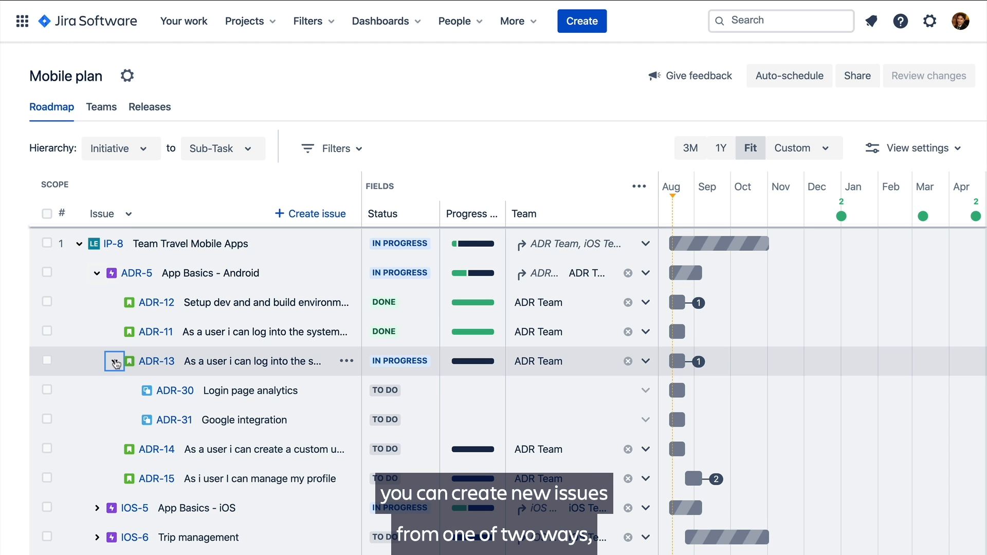
- Create a sub-task under ADR-13 and move ADR-15 under App Basics - iOS
scroll(down, 3)
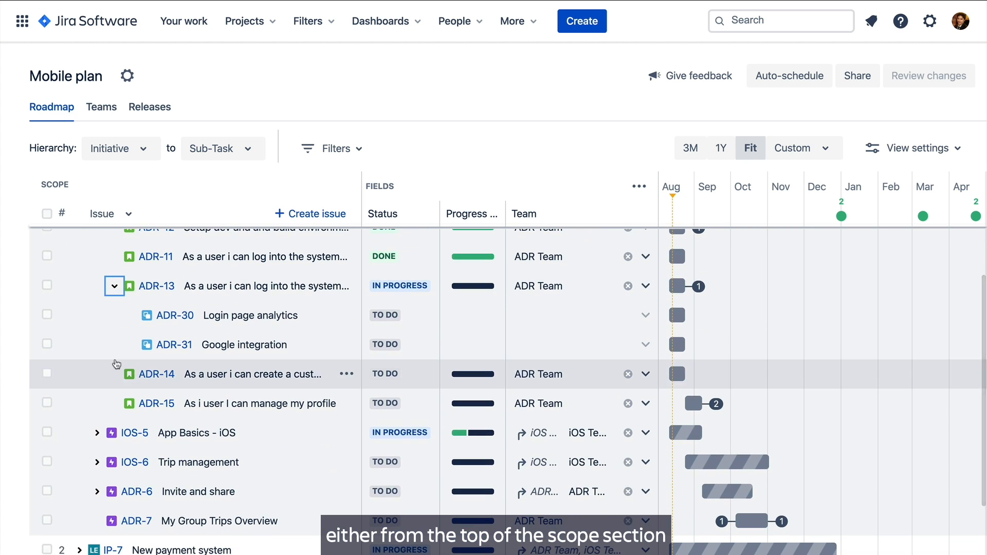
click(346, 285)
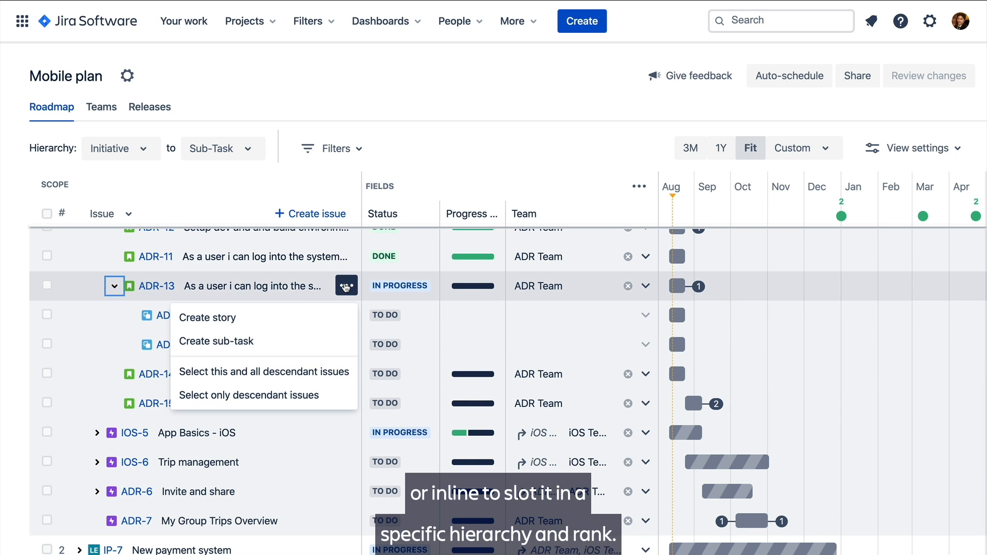
click(215, 341)
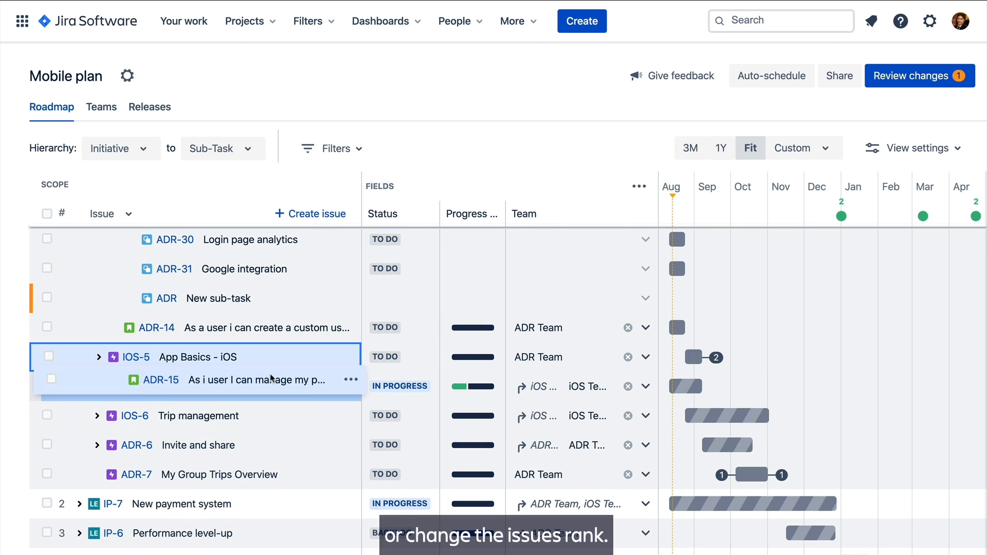
click(98, 357)
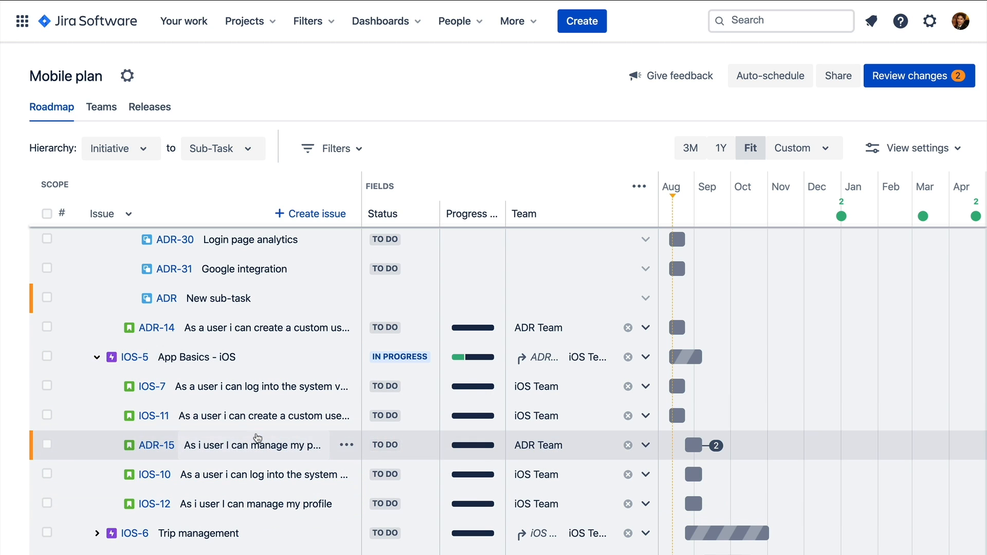
click(120, 148)
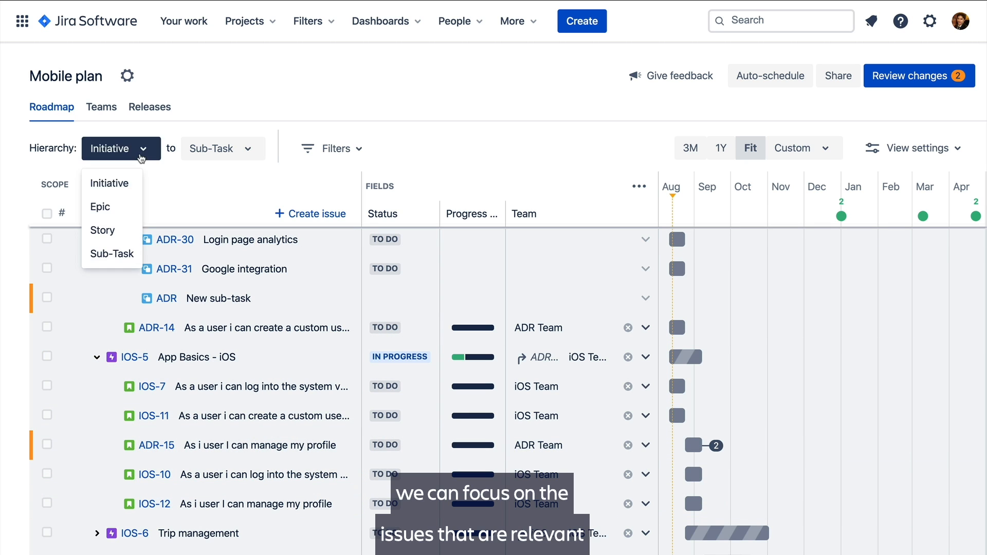
click(99, 207)
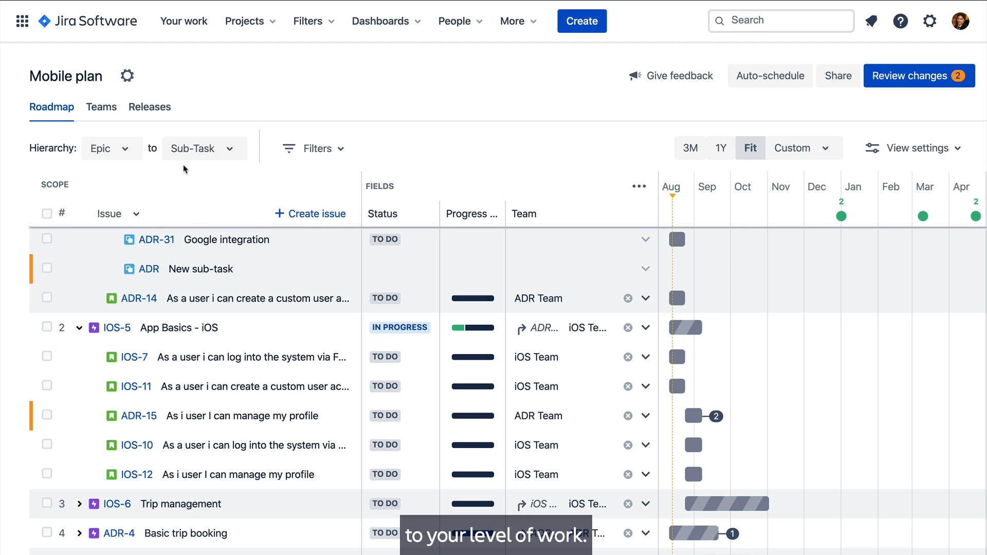
click(198, 148)
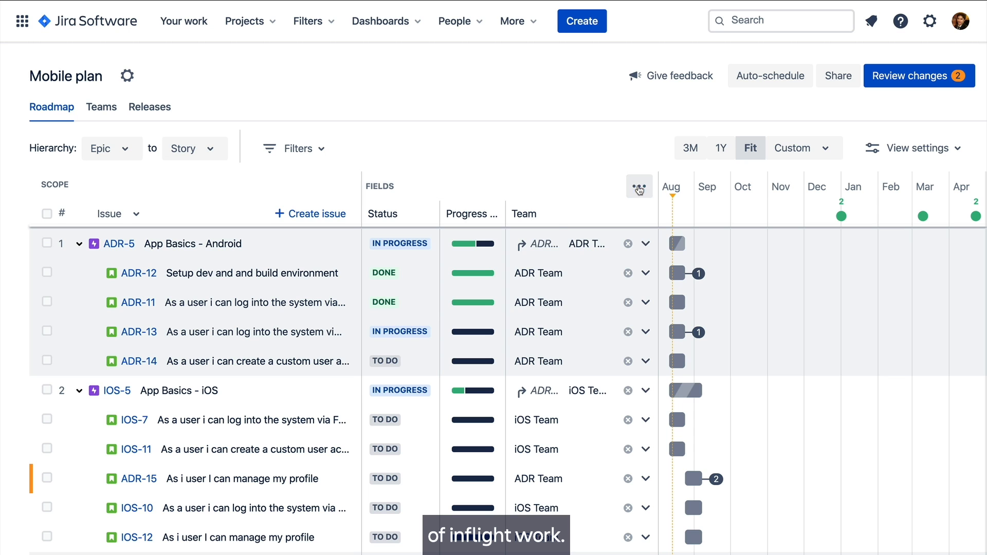
- Show Release and Sprint fields instead of Team and collapse the Status and Progress columns
click(639, 190)
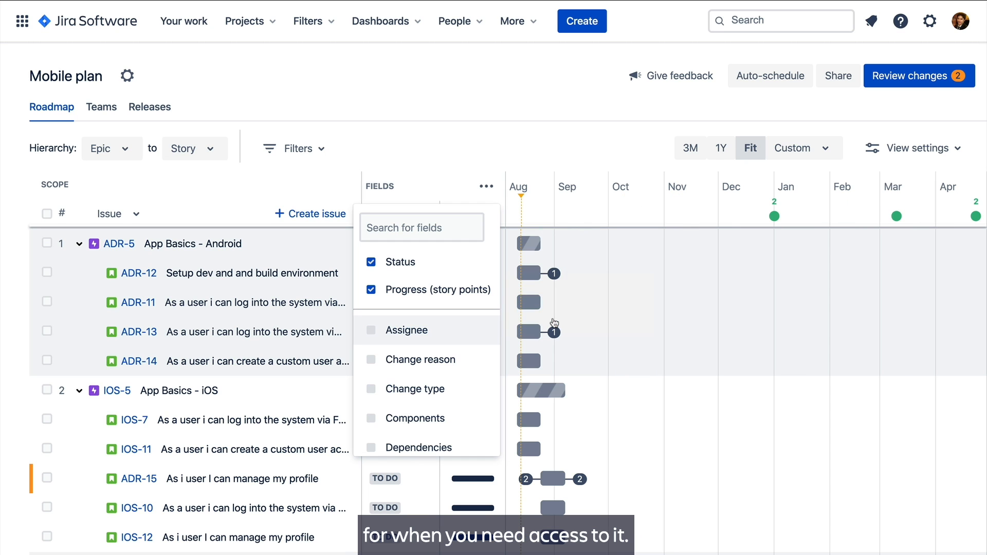
scroll(down, 3)
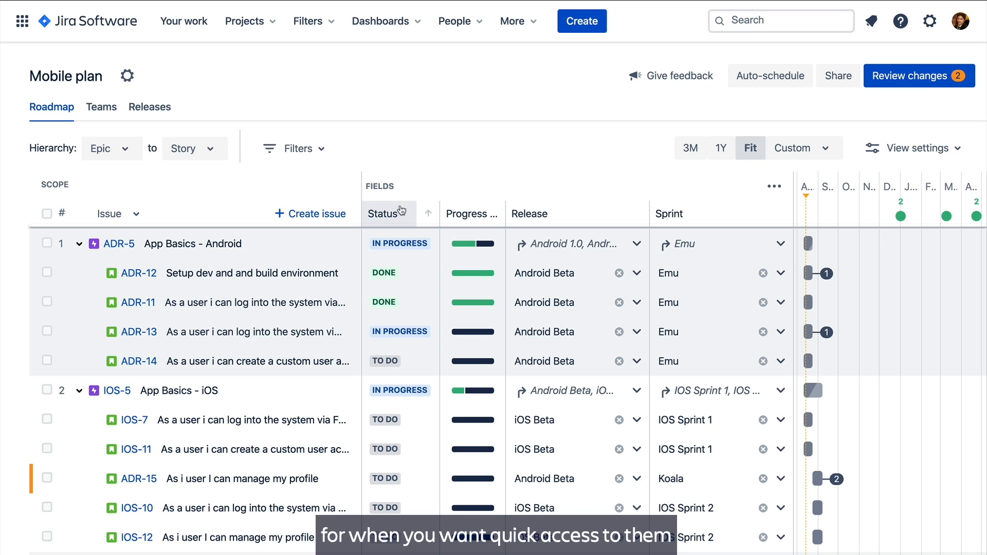
click(402, 214)
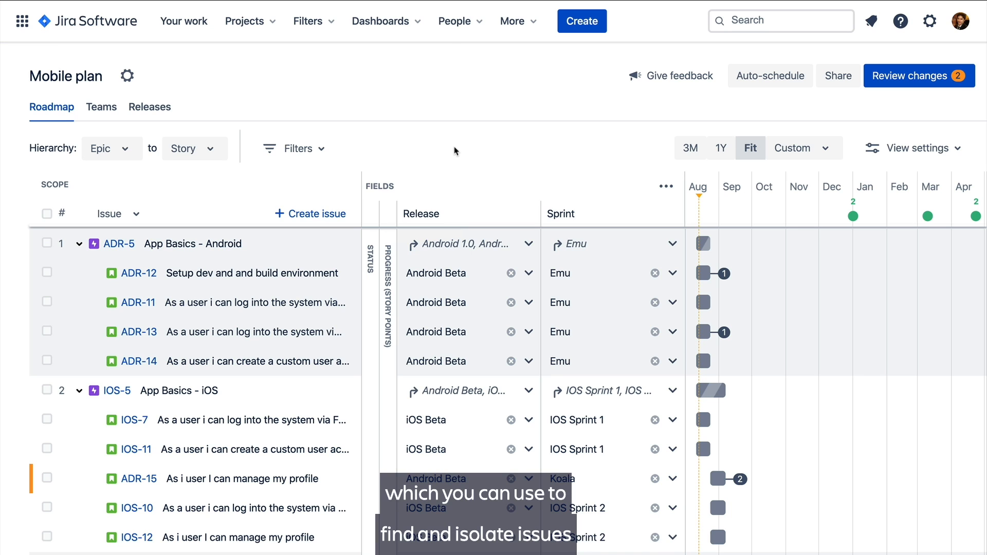
- Filter issues by 'adr-5' in Issue details, then clear the filter
click(295, 148)
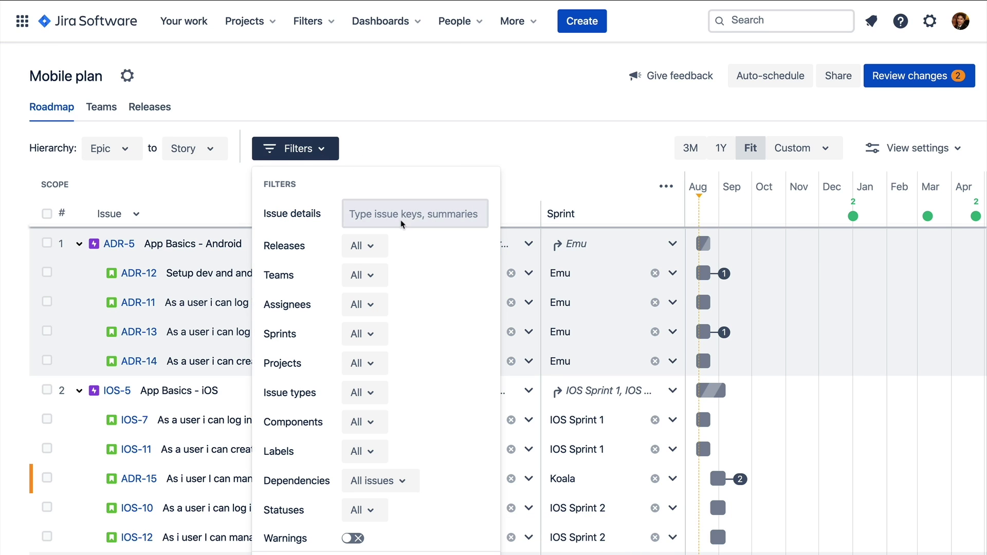
click(415, 214)
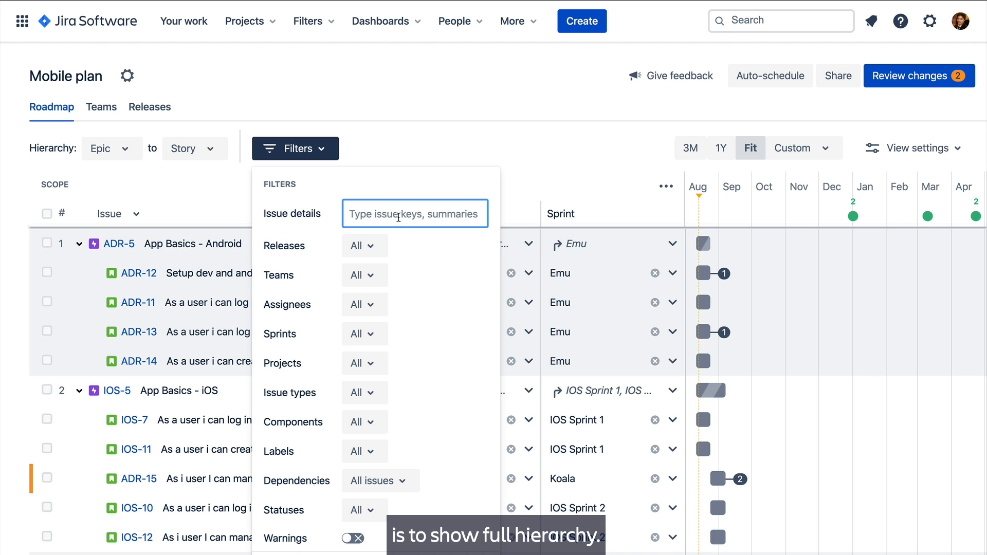
text(ad)
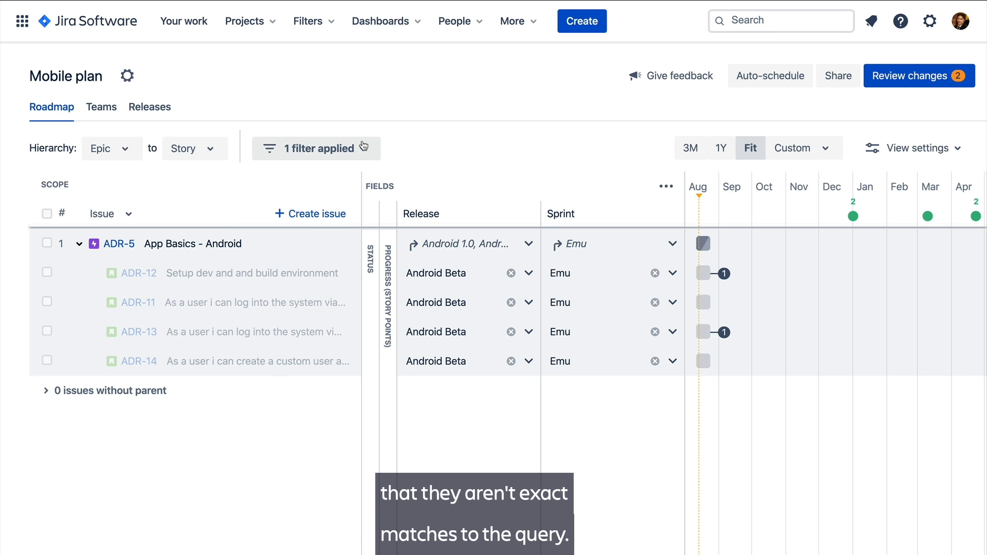
click(315, 149)
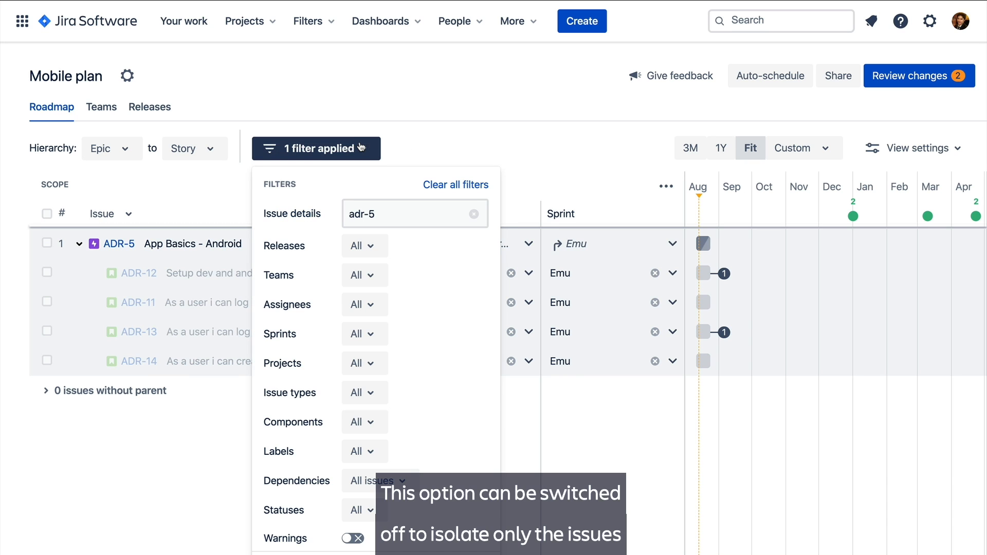
scroll(down, 3)
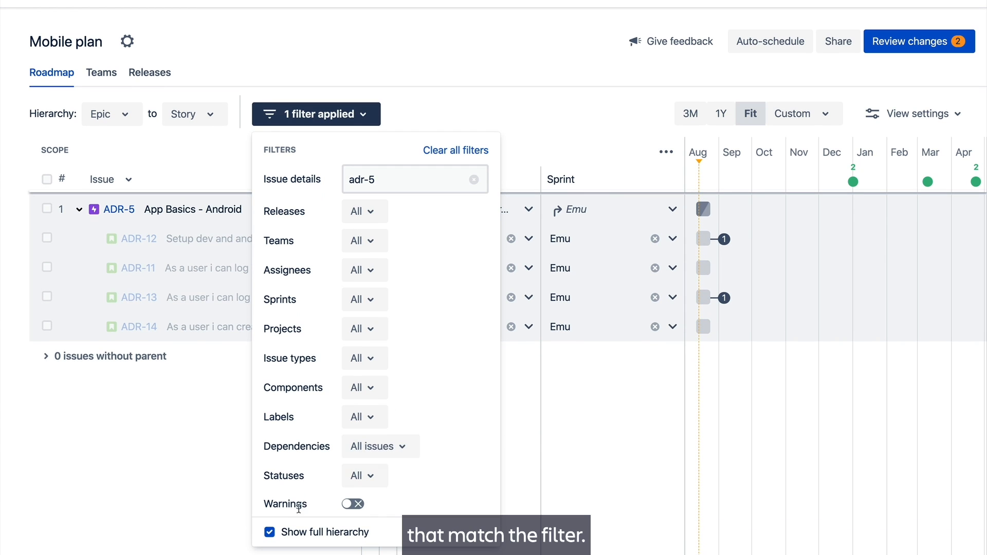
click(270, 532)
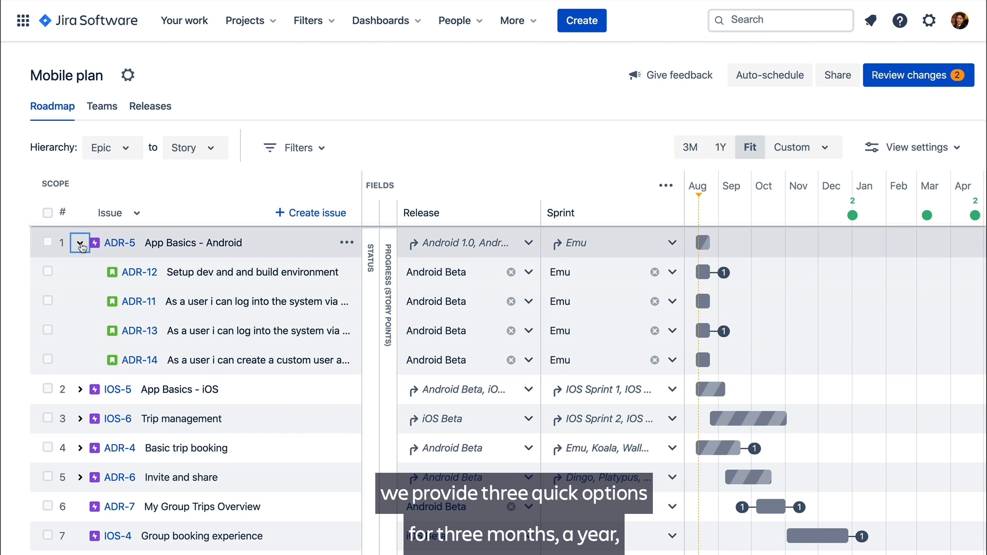
- Collapse ADR-5 and fit a one-year timeline to the scheduled issues
click(80, 242)
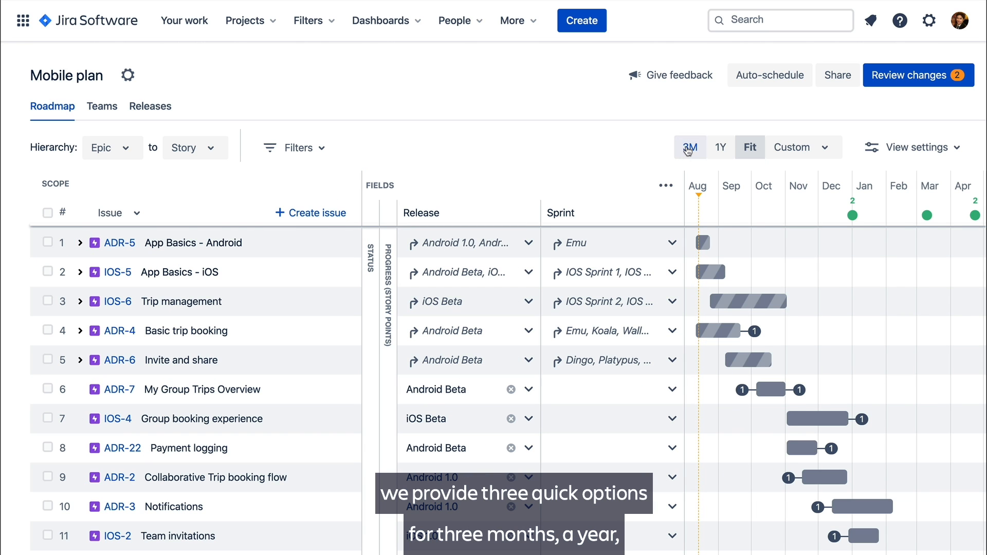
click(720, 147)
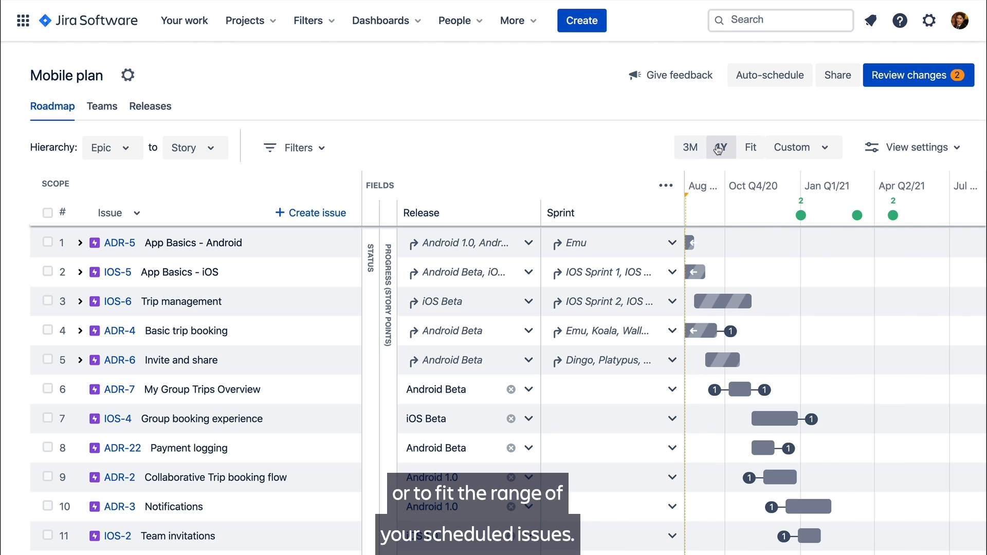
click(750, 147)
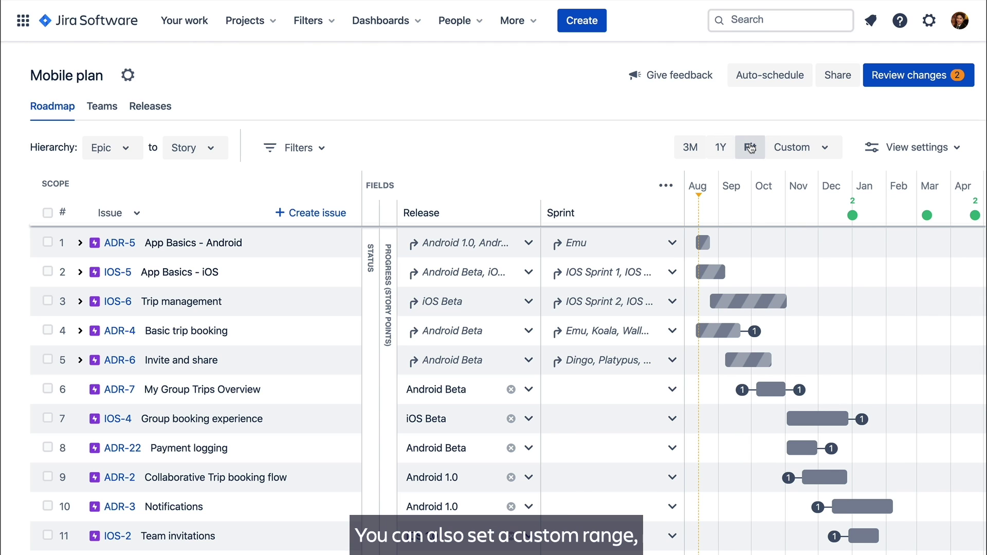
- Apply a relative custom range from 2 weeks past to 6 months ahead (31/Jul/20–13/Feb/21)
click(795, 147)
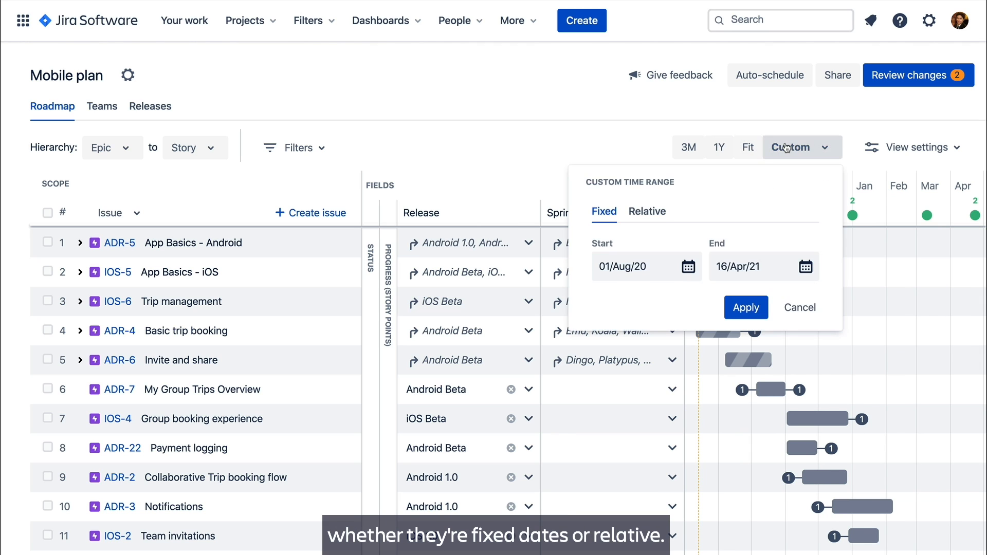
mouse_move(674, 213)
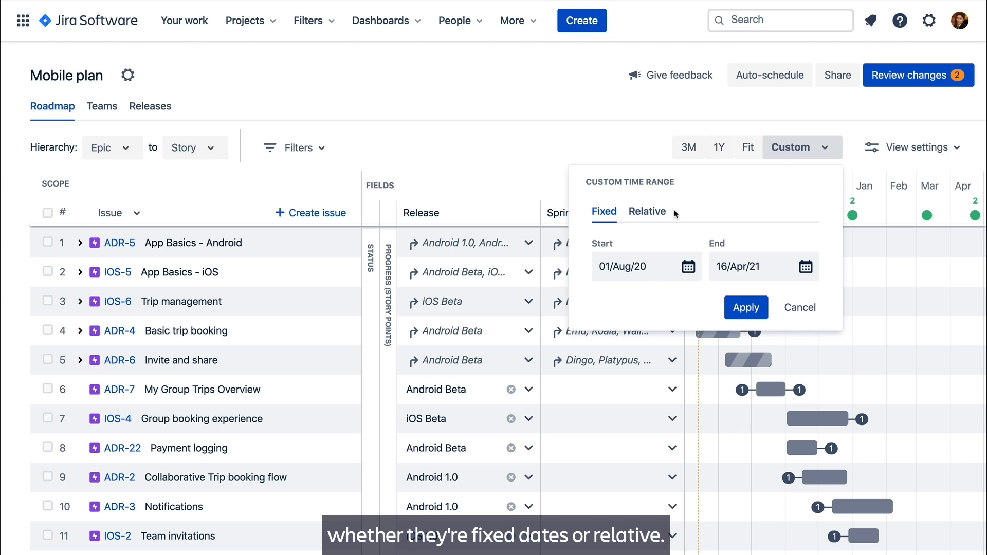
click(647, 212)
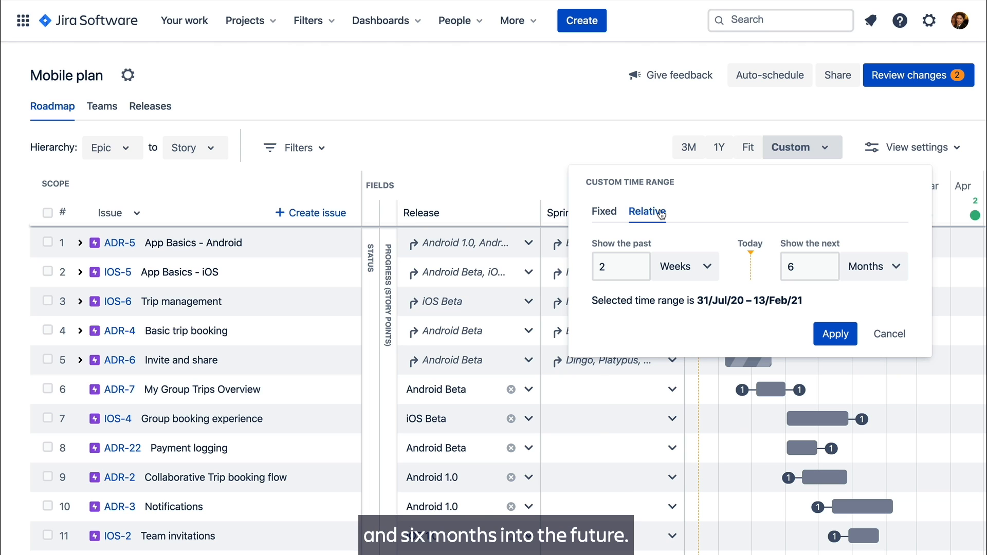
mouse_move(730, 260)
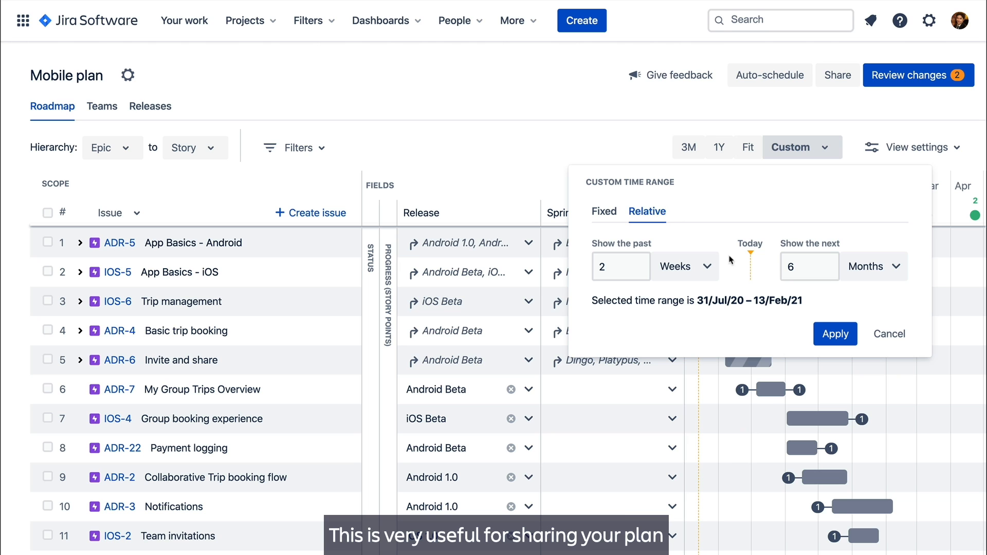
click(836, 333)
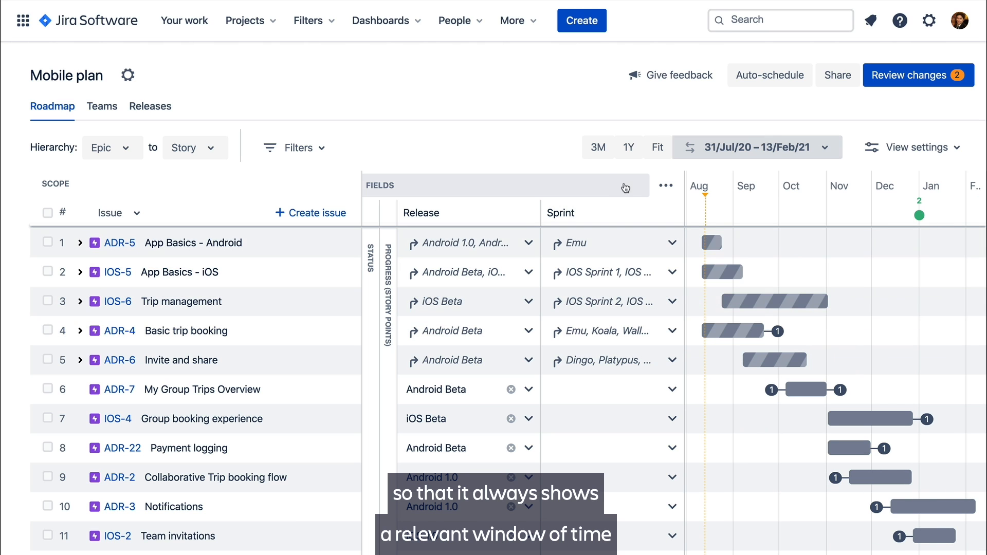
mouse_move(605, 174)
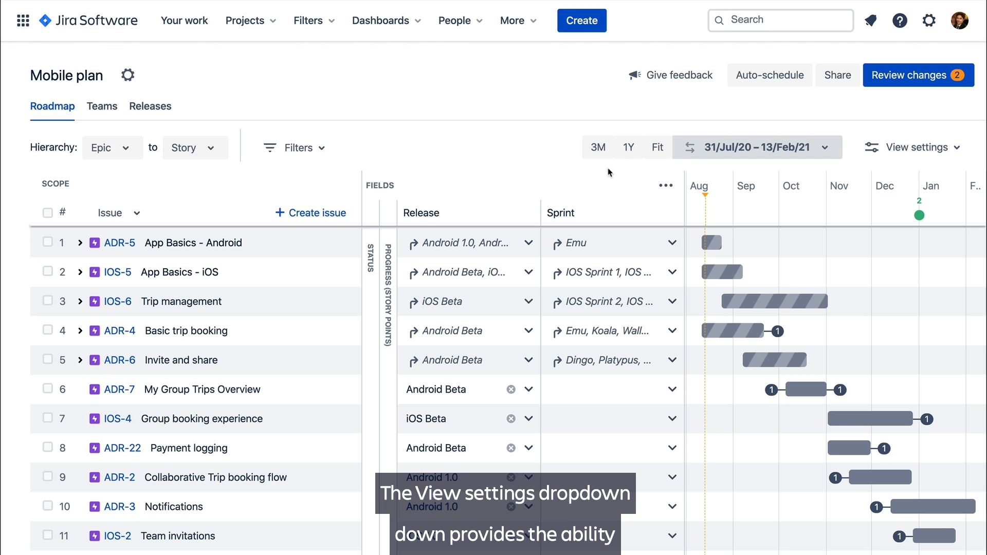
- Group the roadmap issues by Team, with the ADR Team lane listed first
click(914, 147)
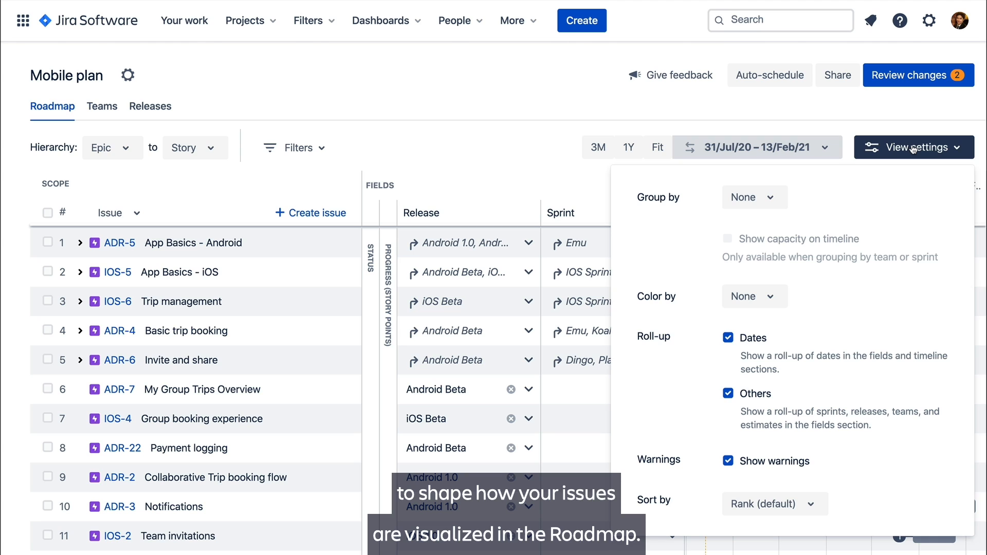
click(754, 198)
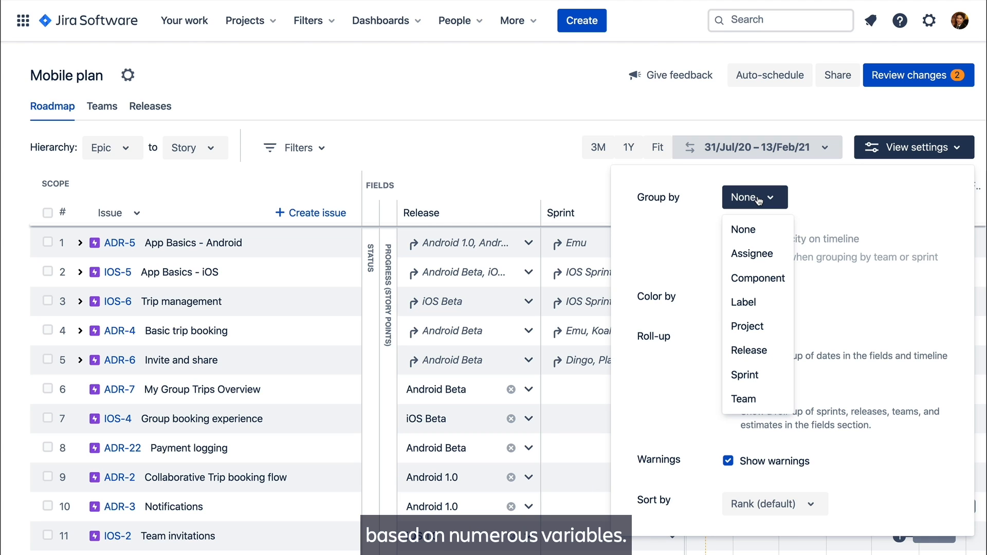
click(743, 399)
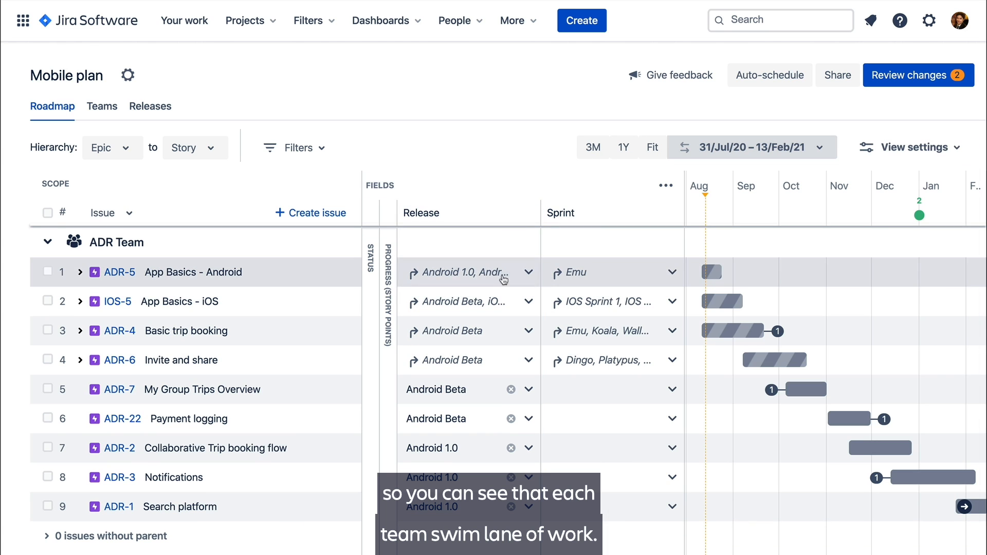
scroll(down, 3)
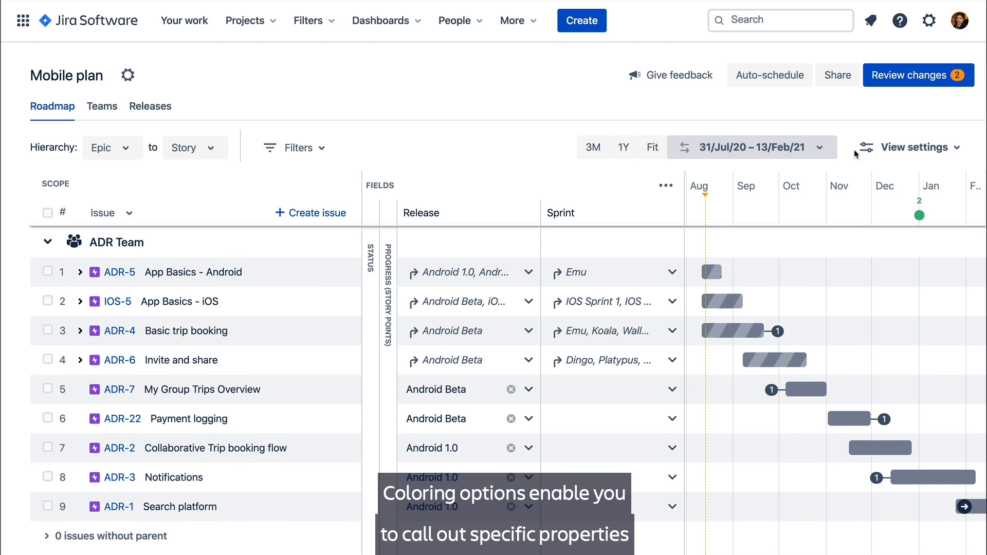
- Colour the timeline bars by Label and view the result on the roadmap
click(910, 147)
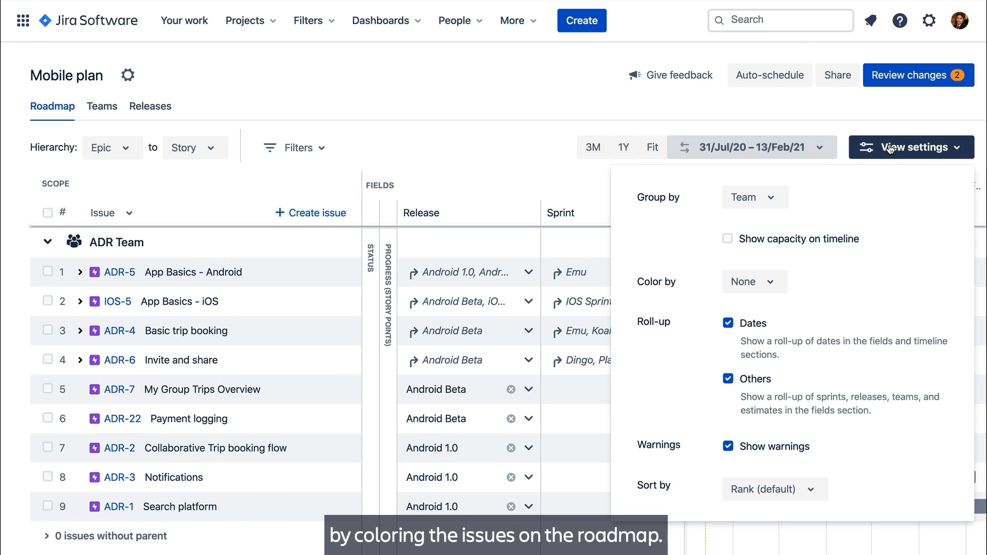
click(754, 282)
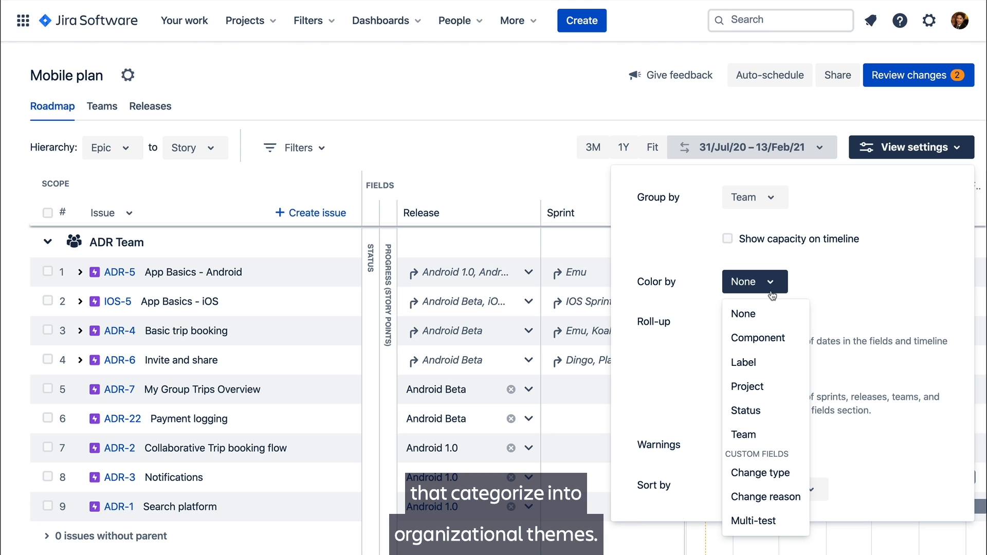
mouse_move(766, 362)
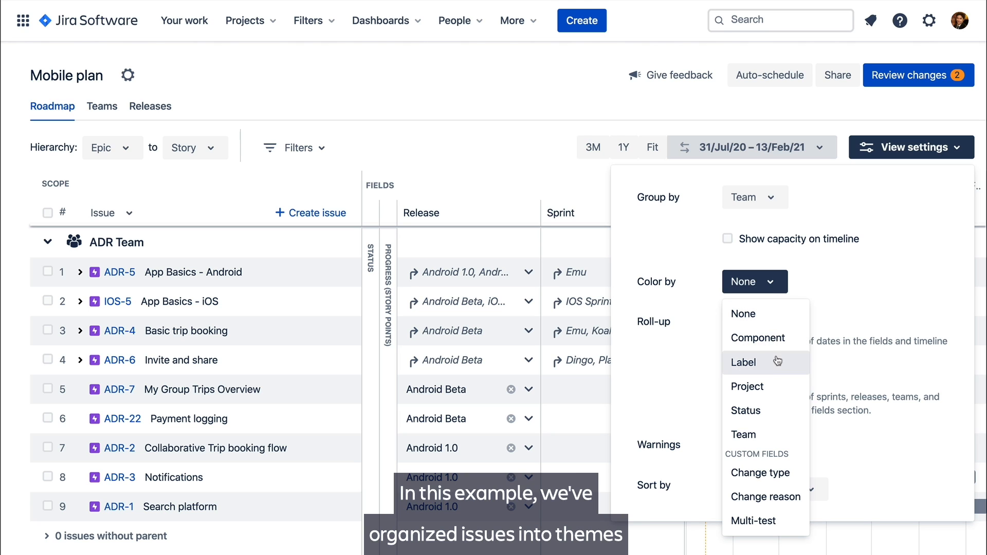
click(742, 361)
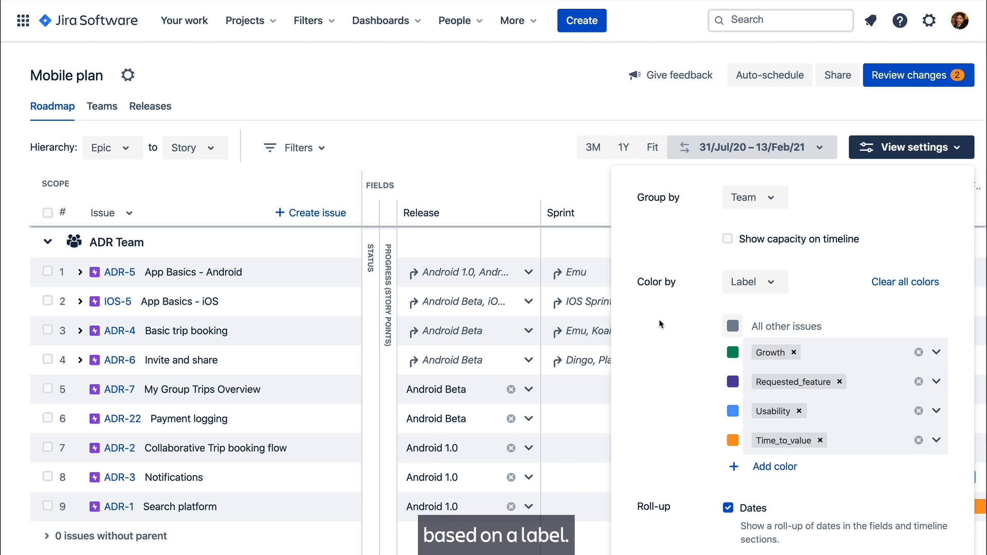
click(910, 147)
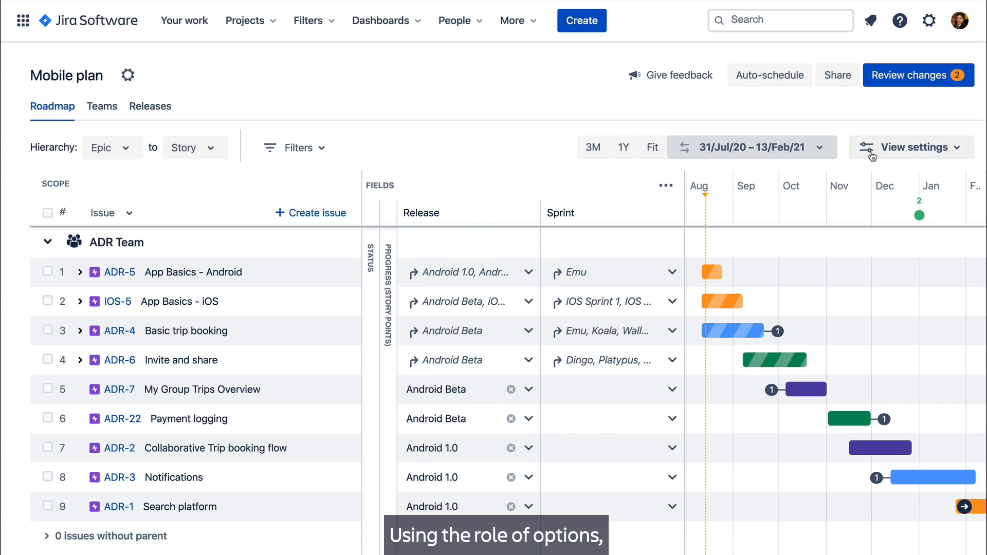
click(910, 147)
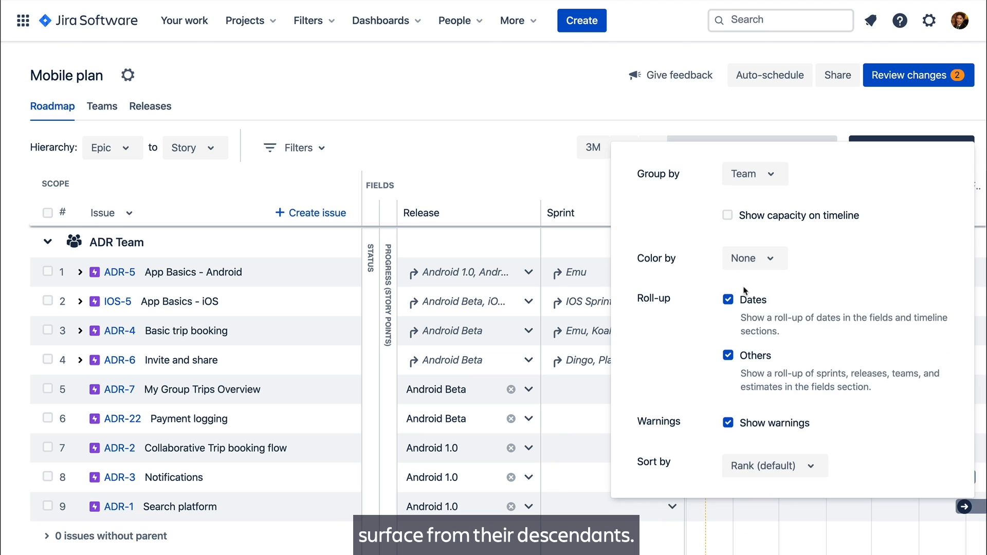
- Toggle roll-up of Dates and of releases and sprints on epics, with App Basics - Android expanded
click(728, 300)
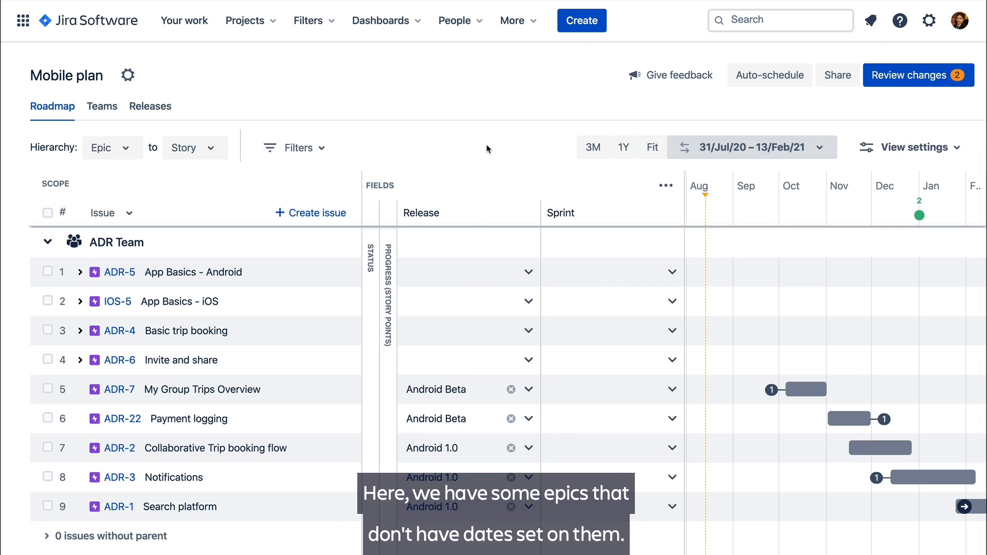
click(80, 272)
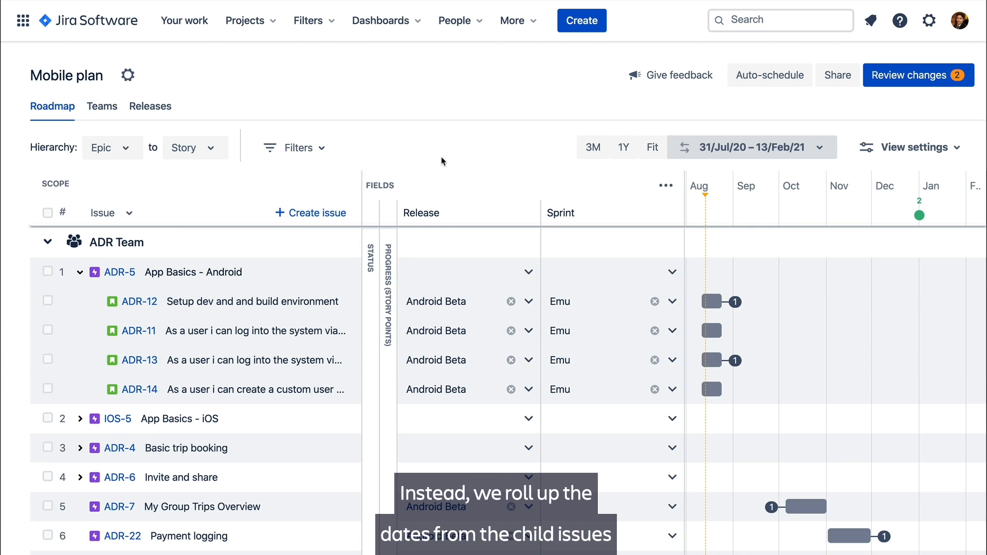
click(910, 147)
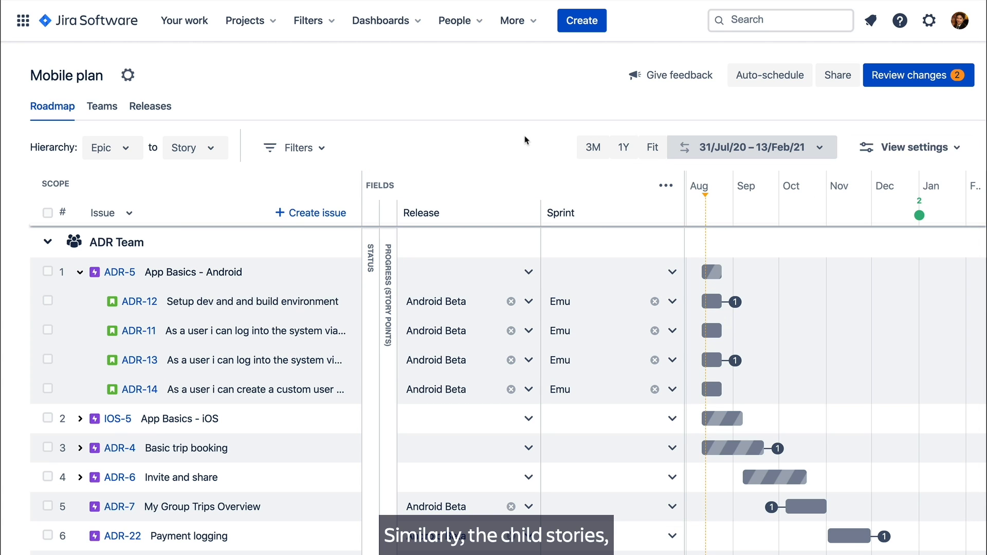
click(910, 147)
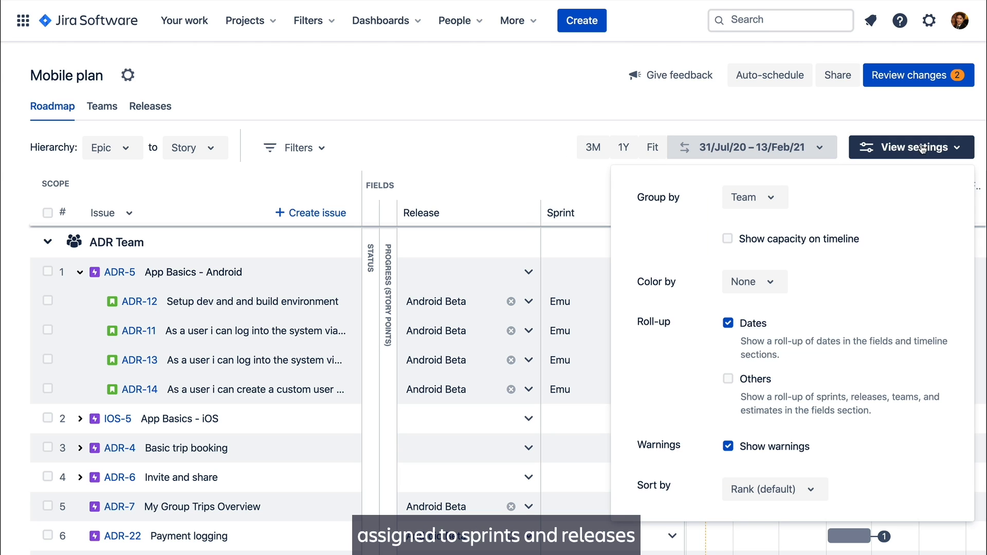
click(729, 378)
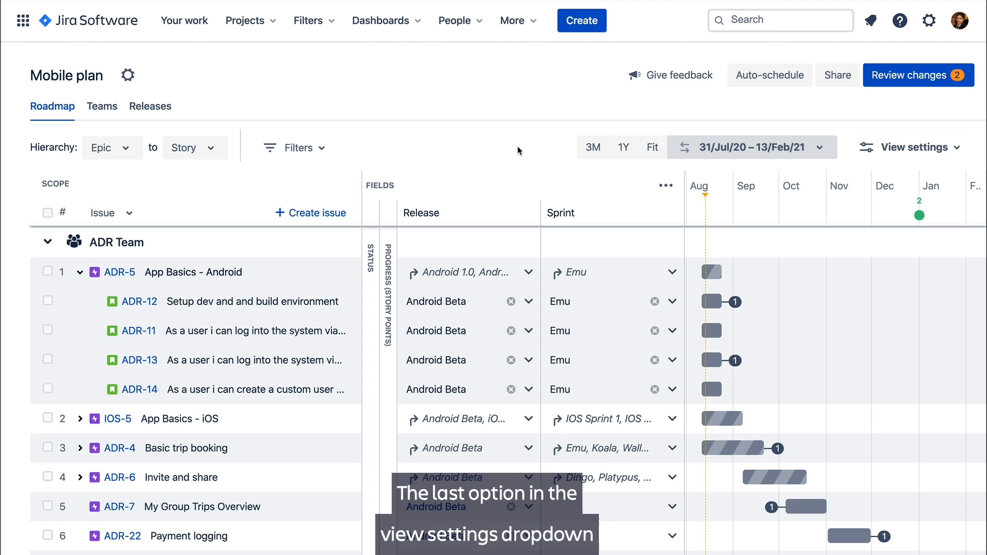
click(910, 147)
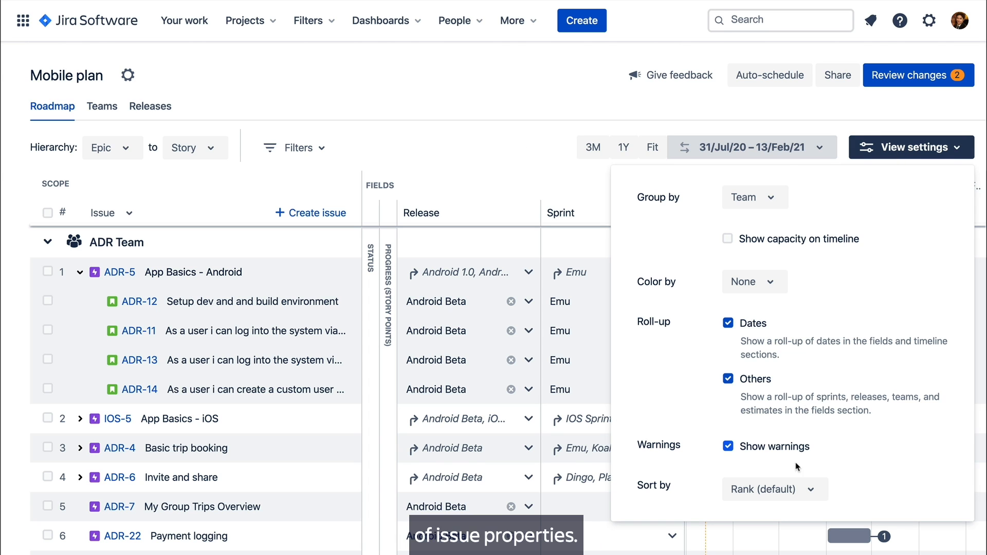
click(776, 490)
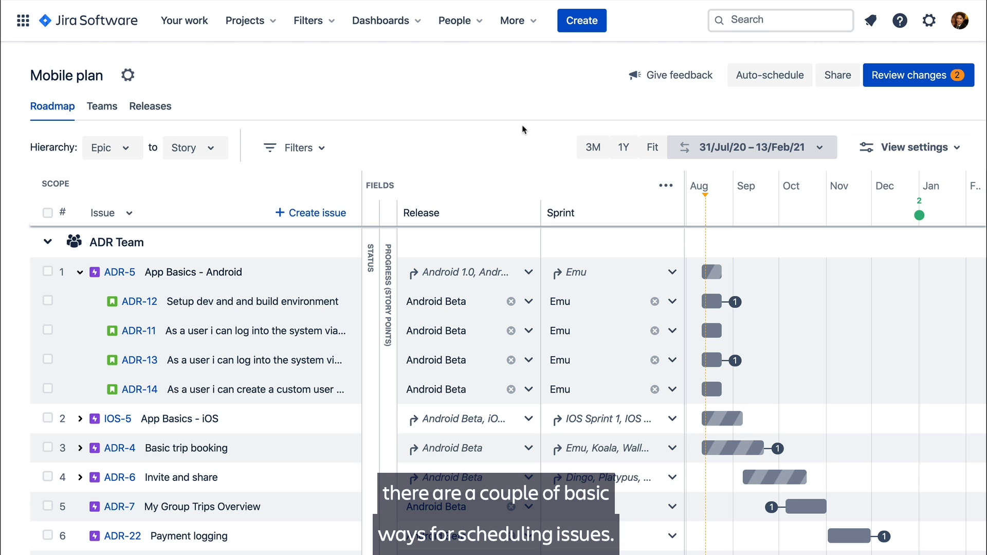
- Move story ADR-13 from the Emu sprint to the Wallaby sprint
click(670, 361)
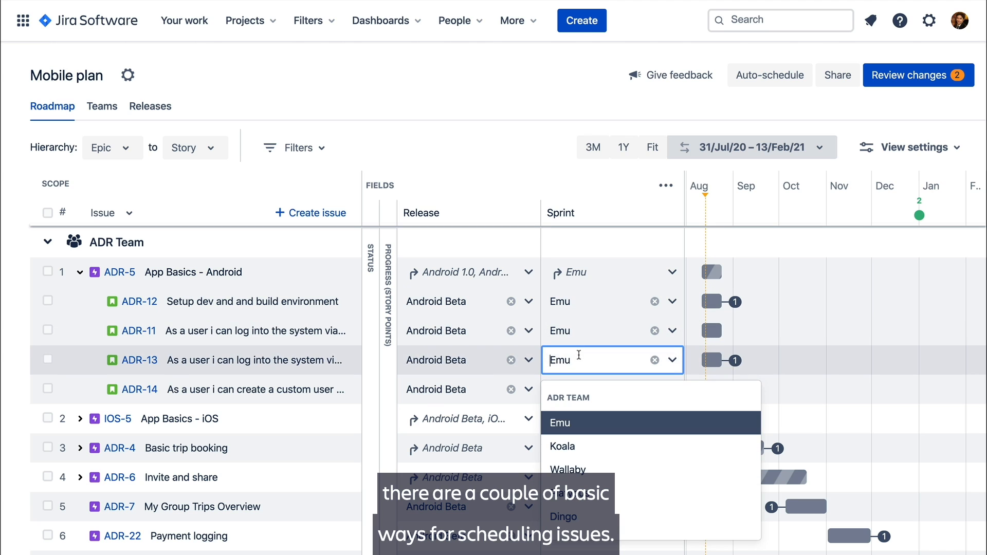
click(562, 446)
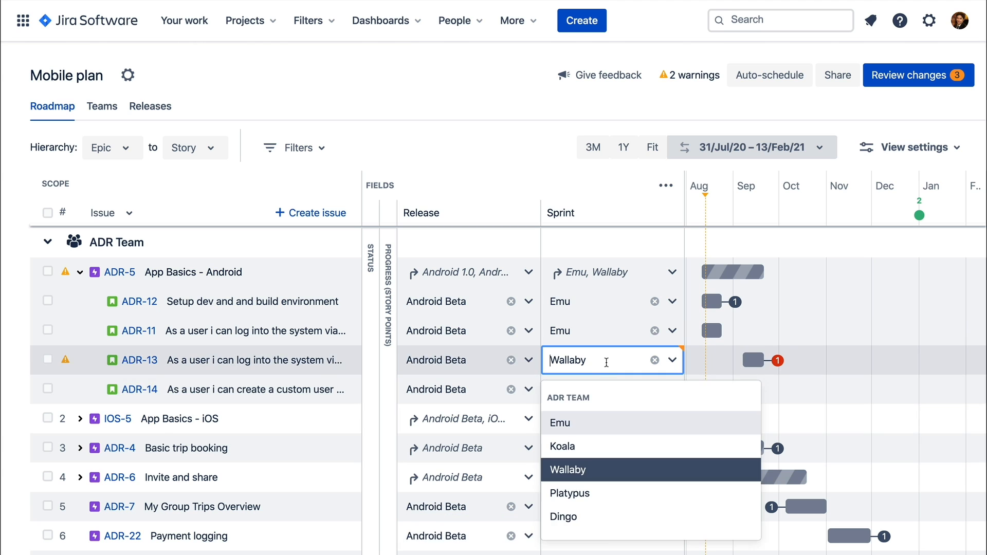
click(563, 445)
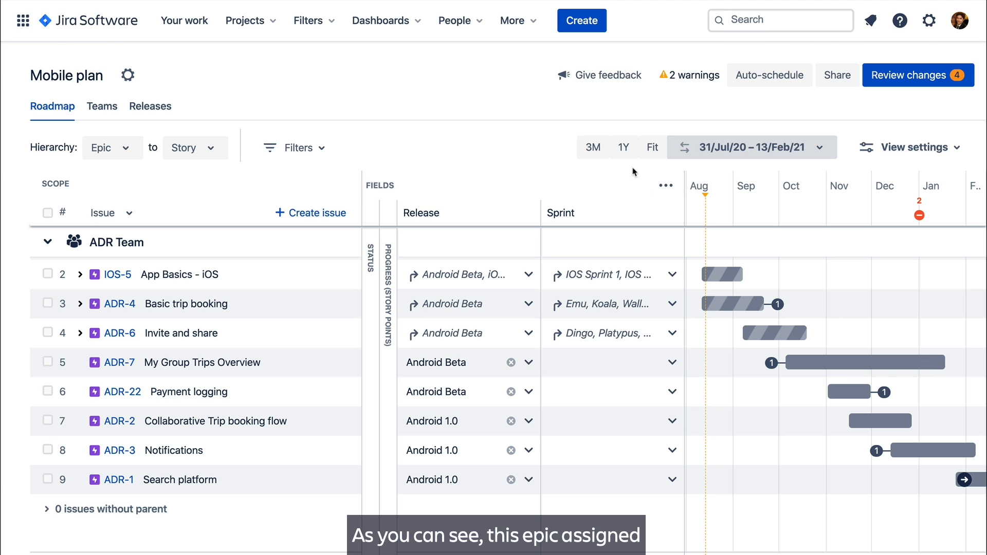
mouse_move(743, 304)
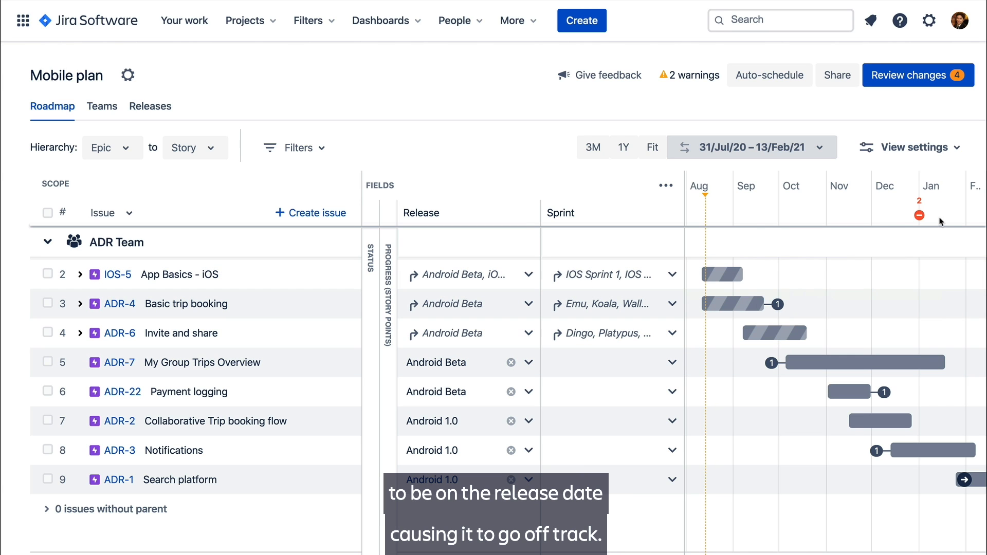
- Bring up the review of the four unsaved plan changes
click(918, 216)
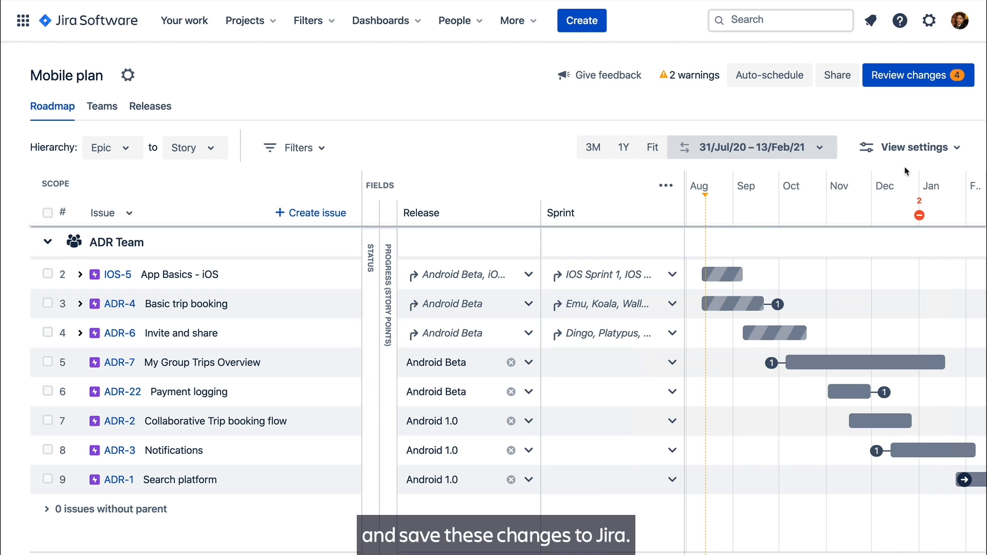
click(918, 76)
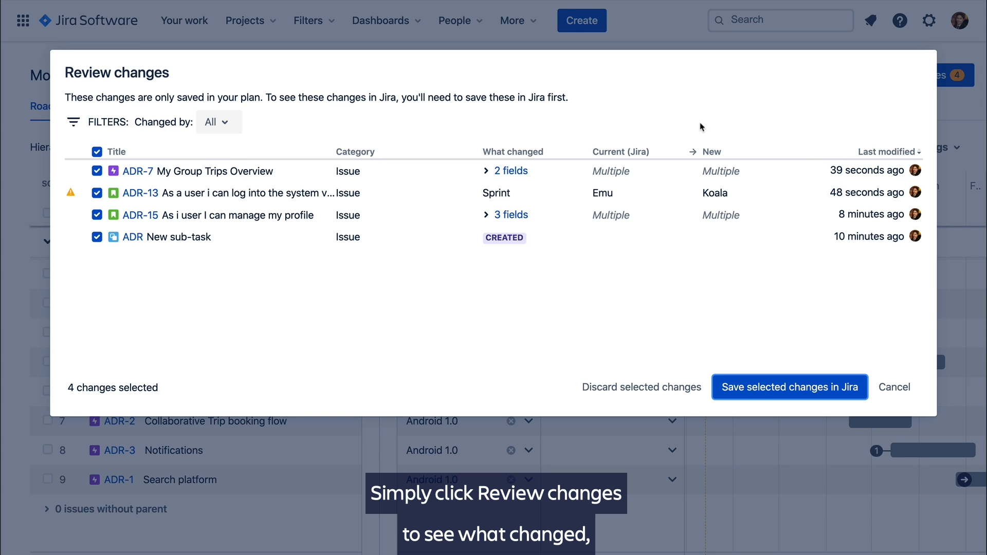
- Expand ADR-7's changed fields, then discard all four pending changes
click(511, 171)
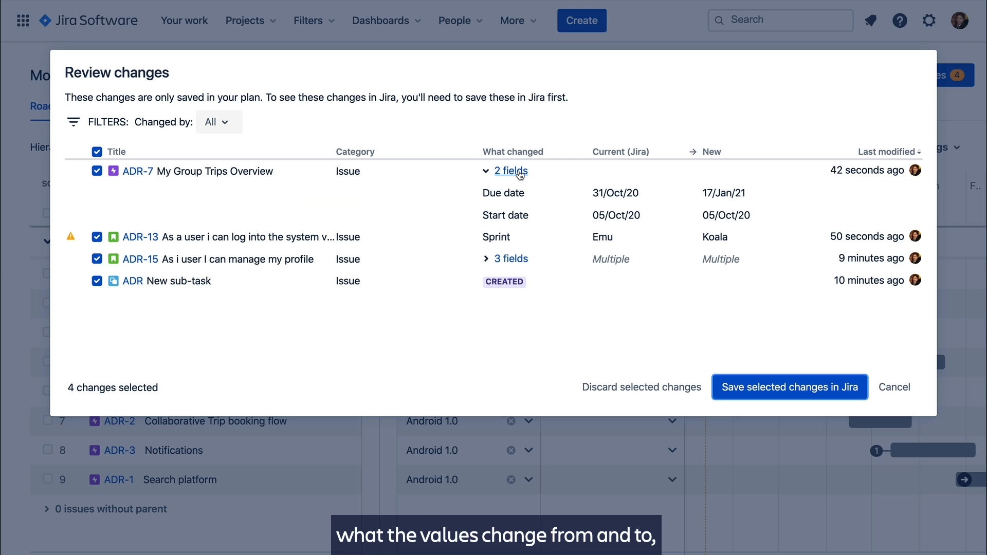
mouse_move(797, 183)
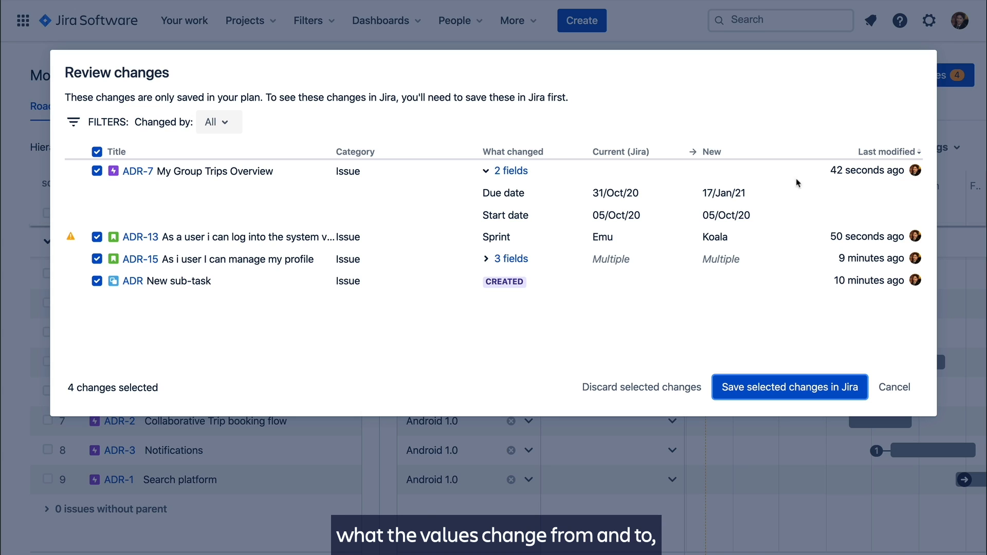
mouse_move(916, 172)
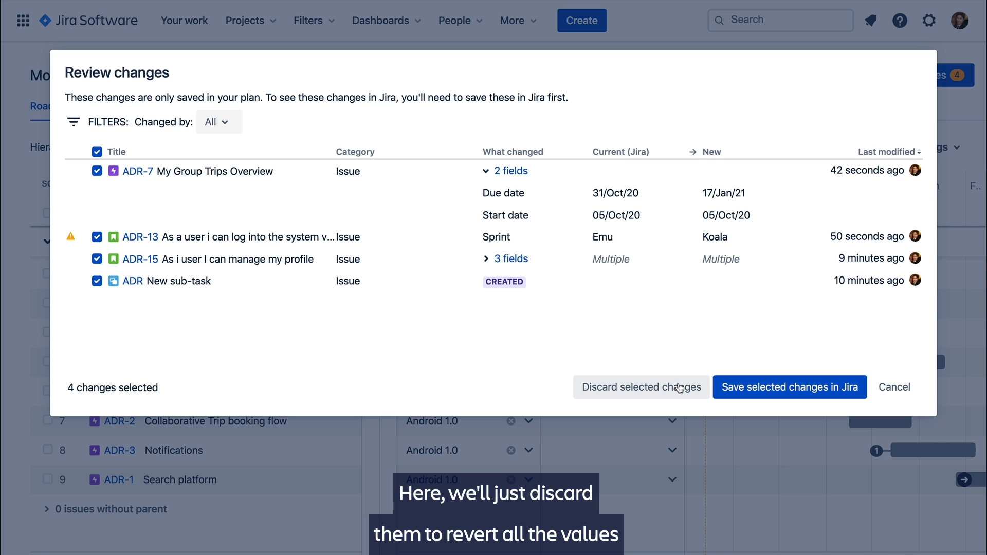
click(641, 387)
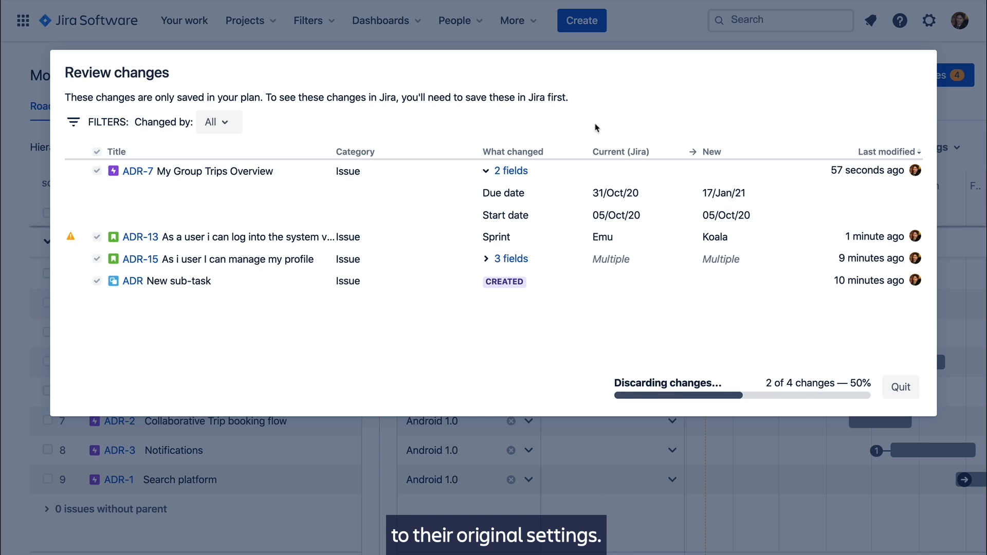